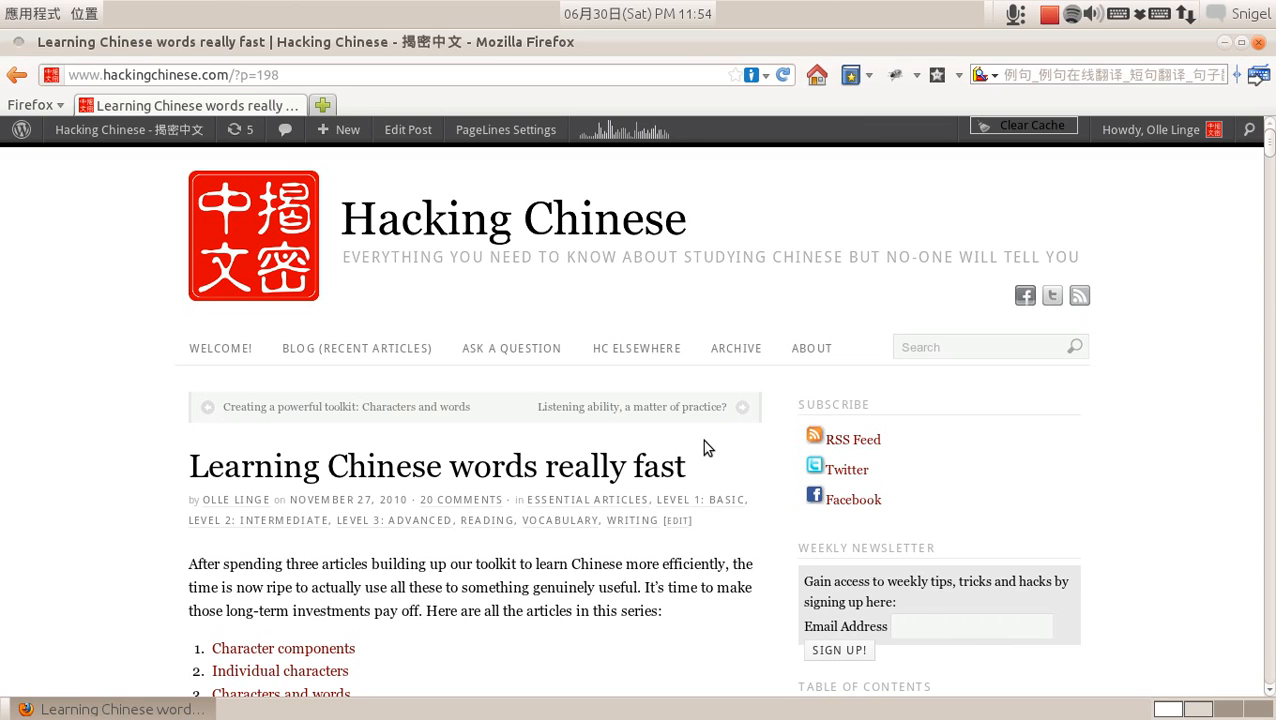
pyautogui.moveTo(708, 453)
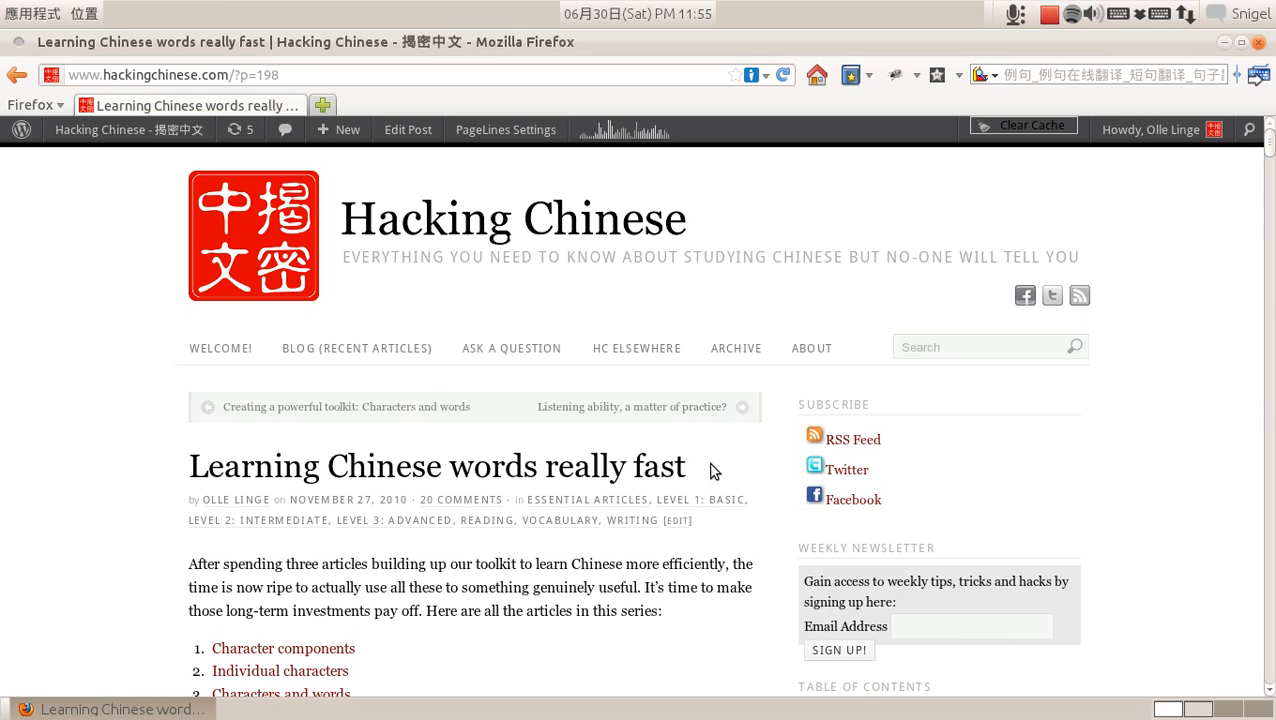
pyautogui.moveTo(115, 504)
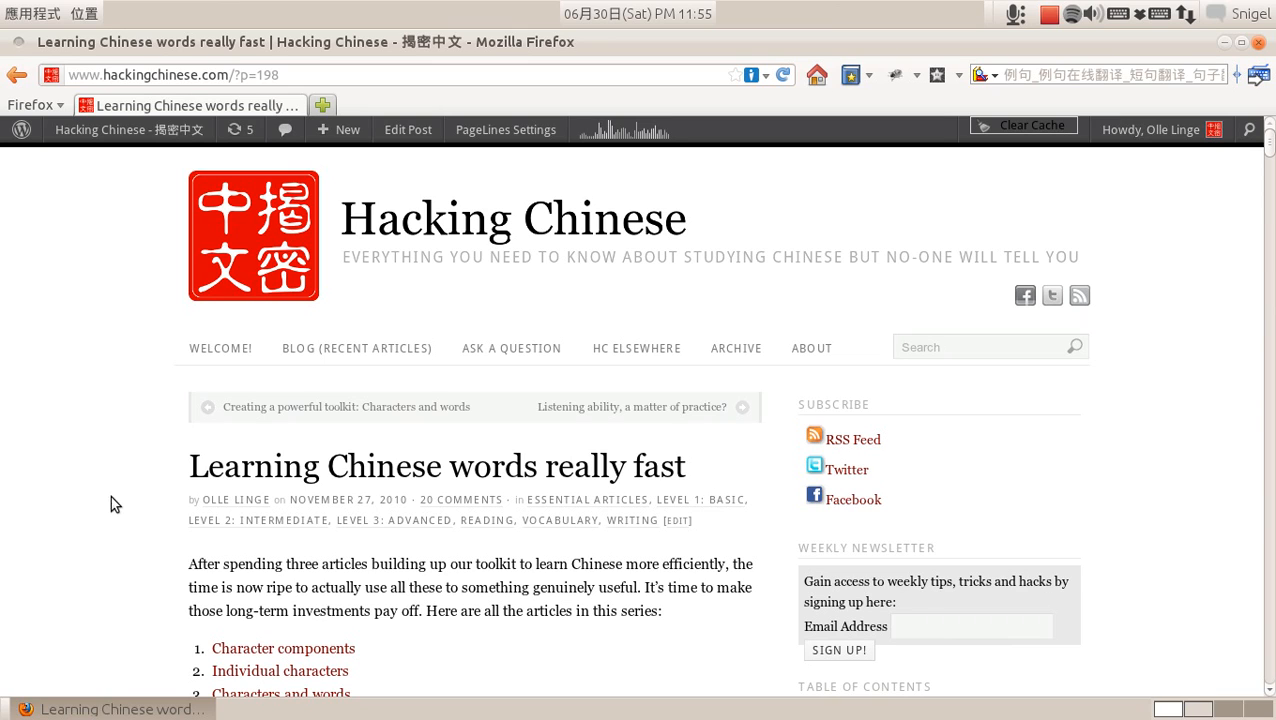
pyautogui.moveTo(247, 349)
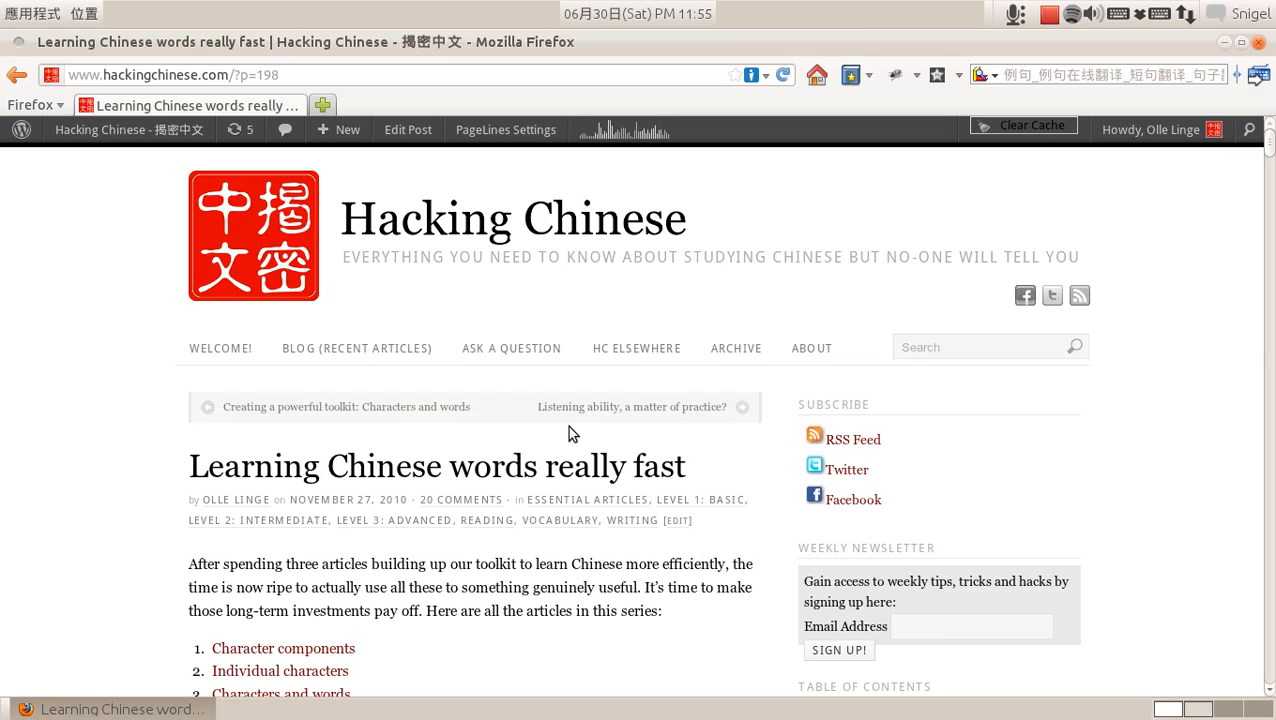
# Scroll the Hacking Chinese article down to the scenario word list containing 生病
pyautogui.scroll(-3)
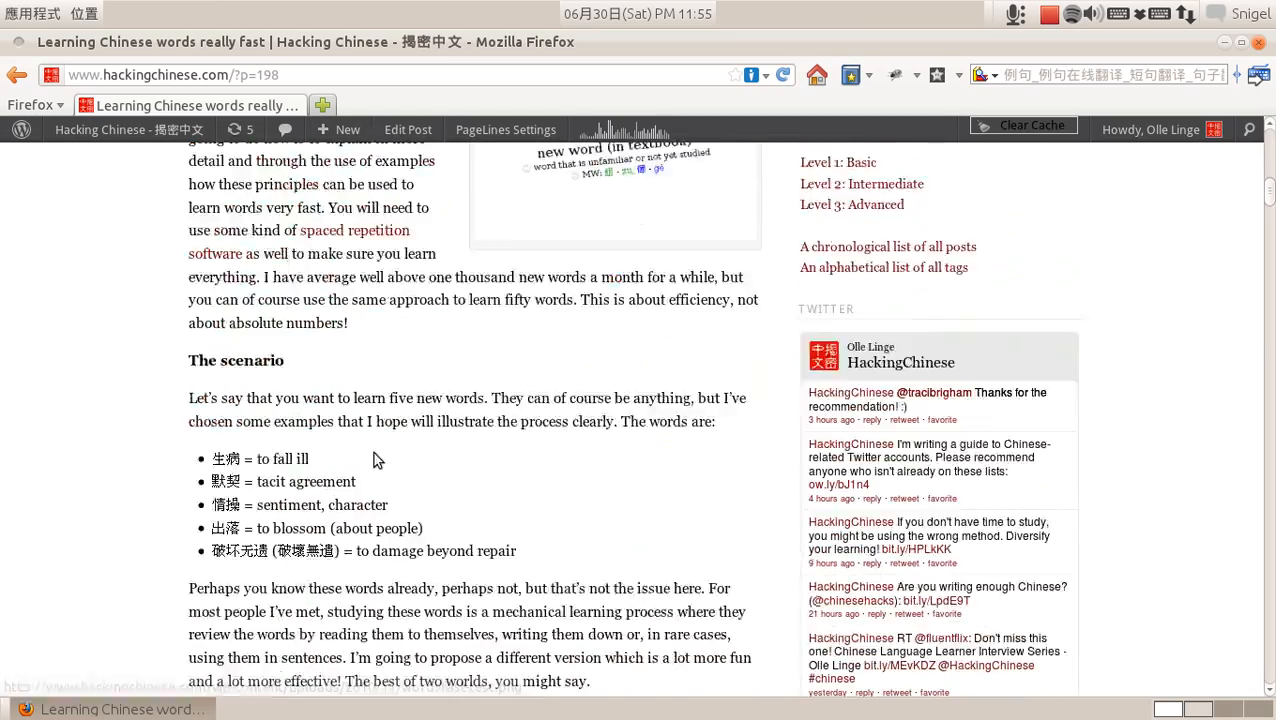
pyautogui.scroll(-3)
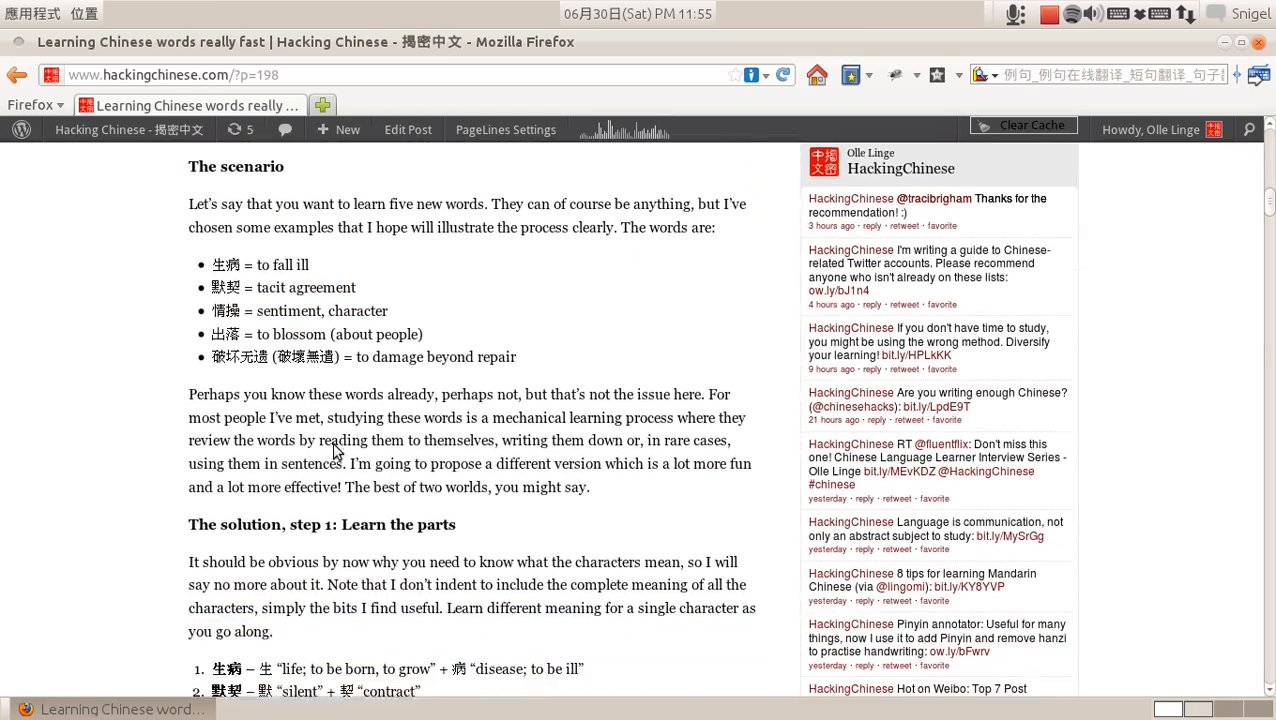
pyautogui.scroll(-3)
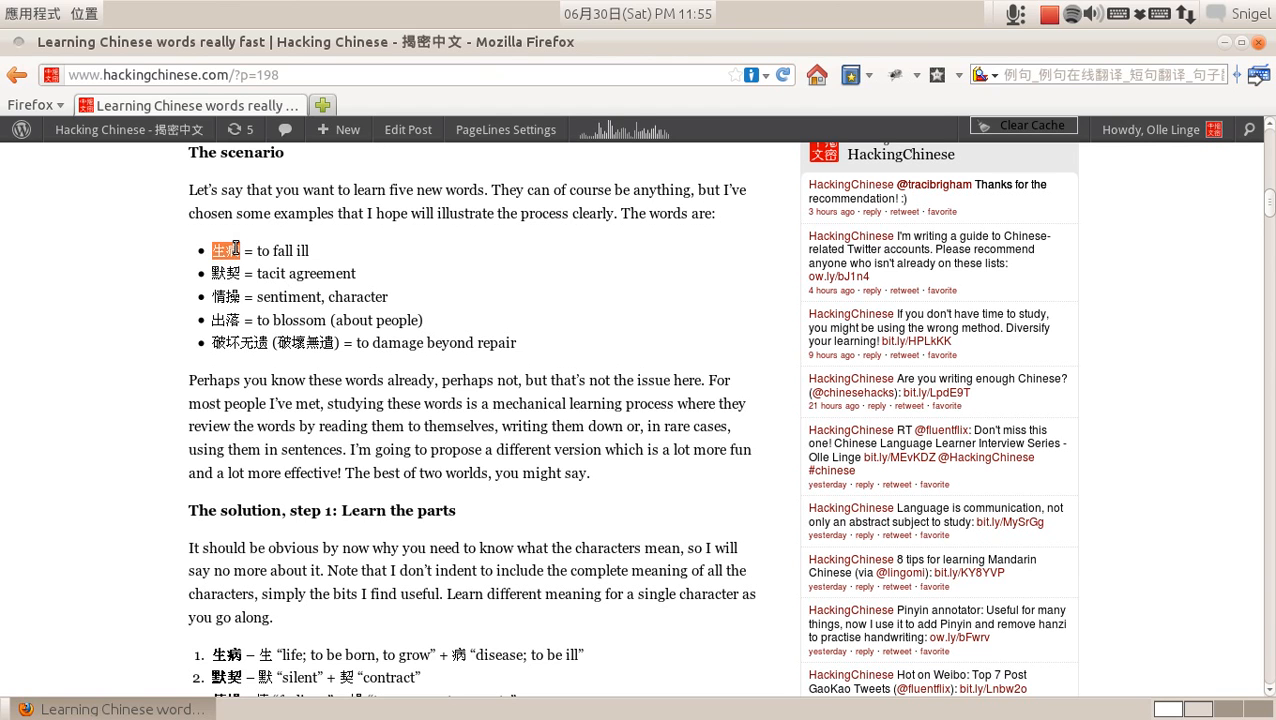
pyautogui.scroll(-3)
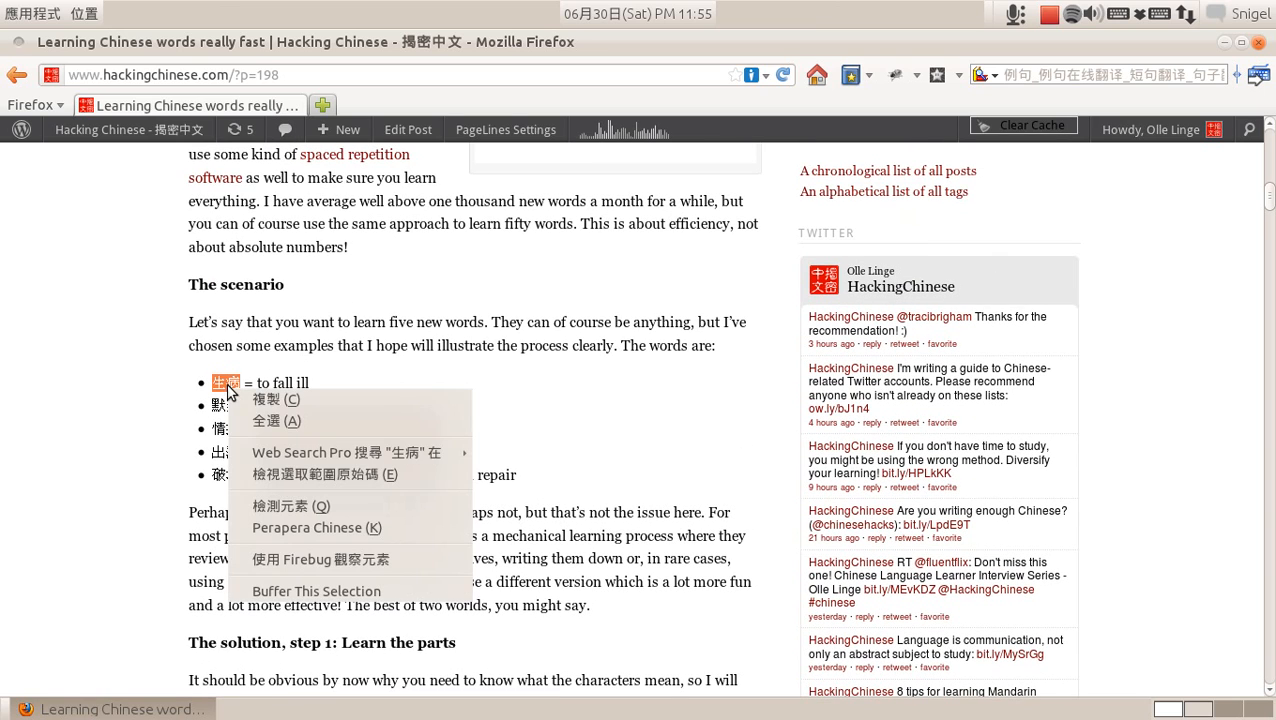
pyautogui.moveTo(345, 452)
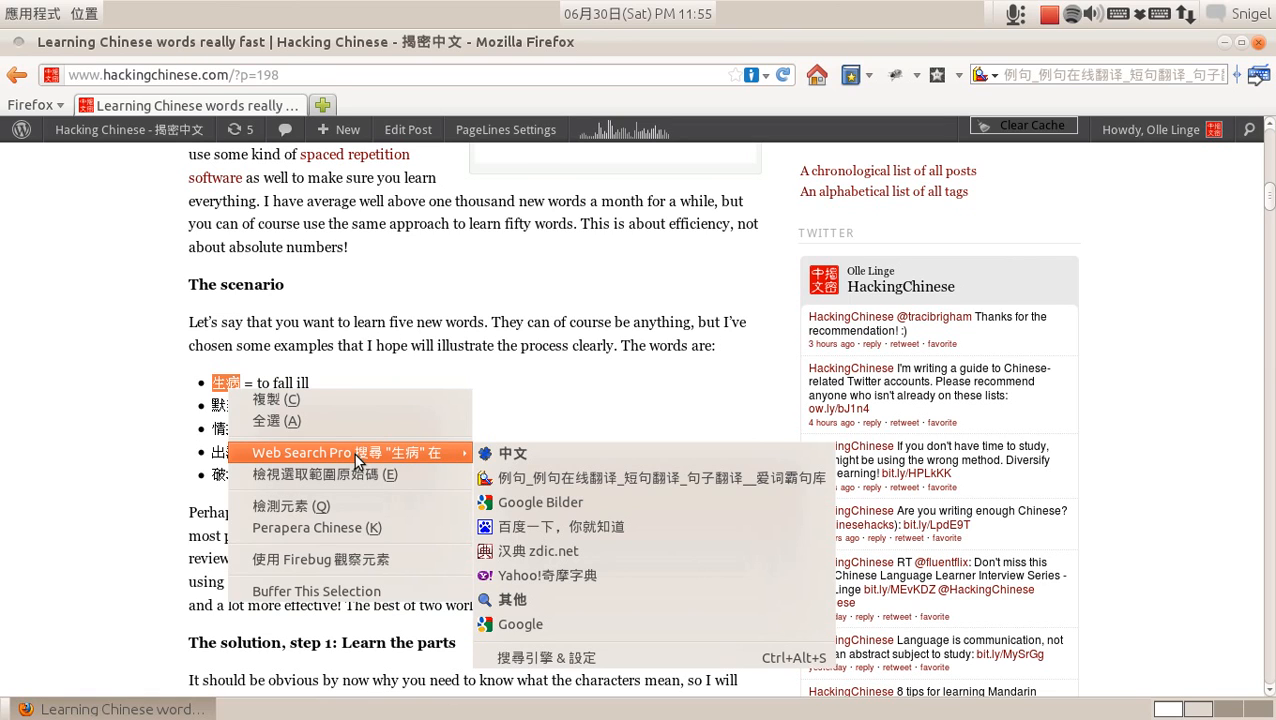
pyautogui.moveTo(513, 453)
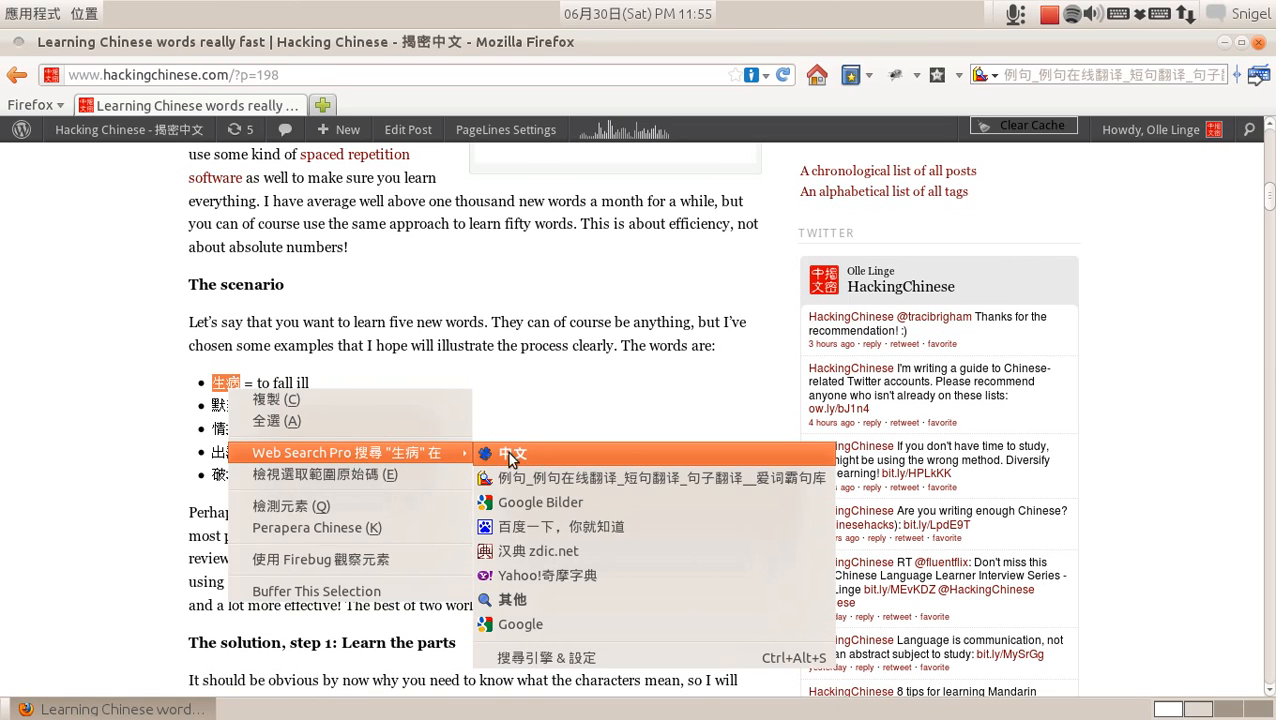
# Open all five 中文 results for 生病, view Google Images, zdic, Yahoo and iciba, then close them
pyautogui.click(547, 575)
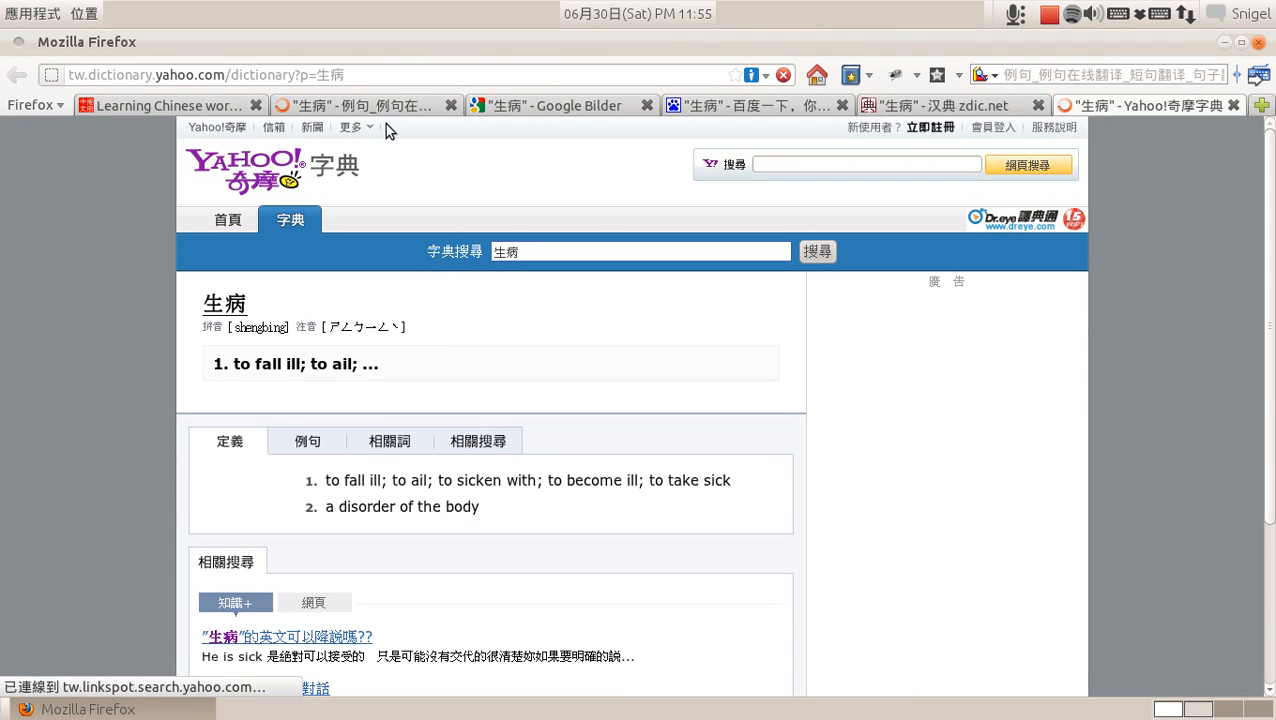
pyautogui.click(550, 105)
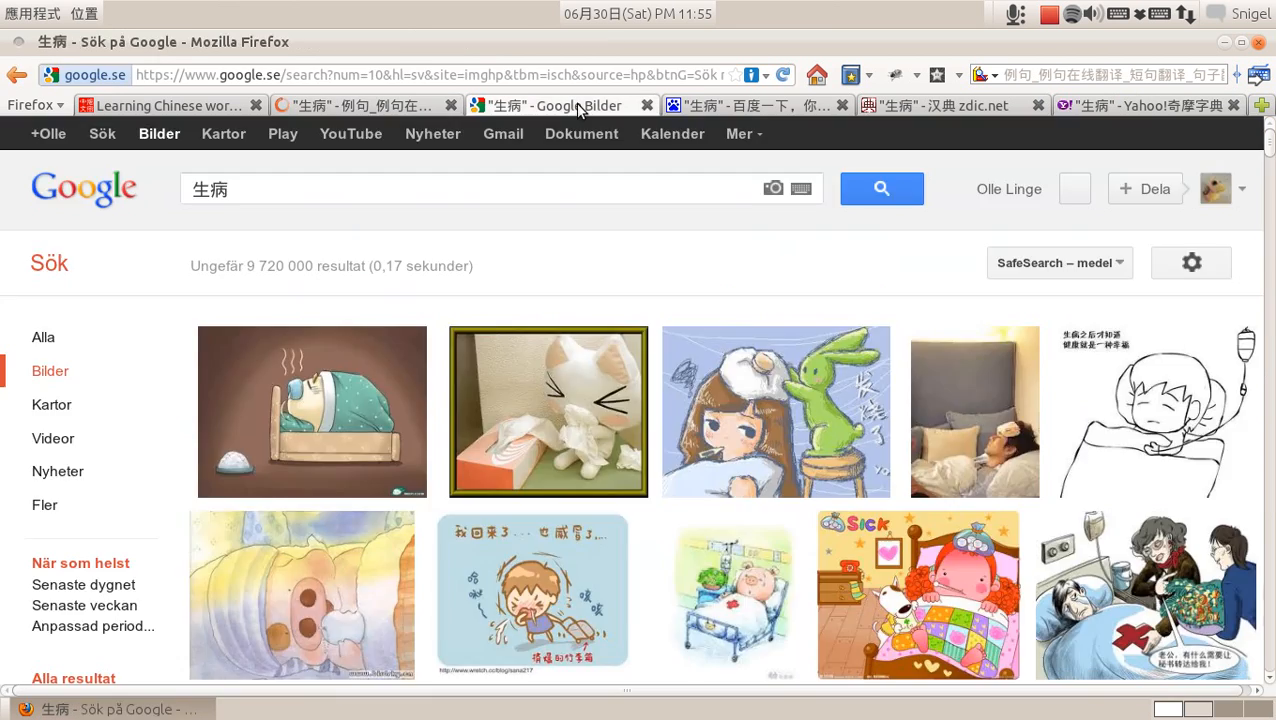
pyautogui.click(935, 104)
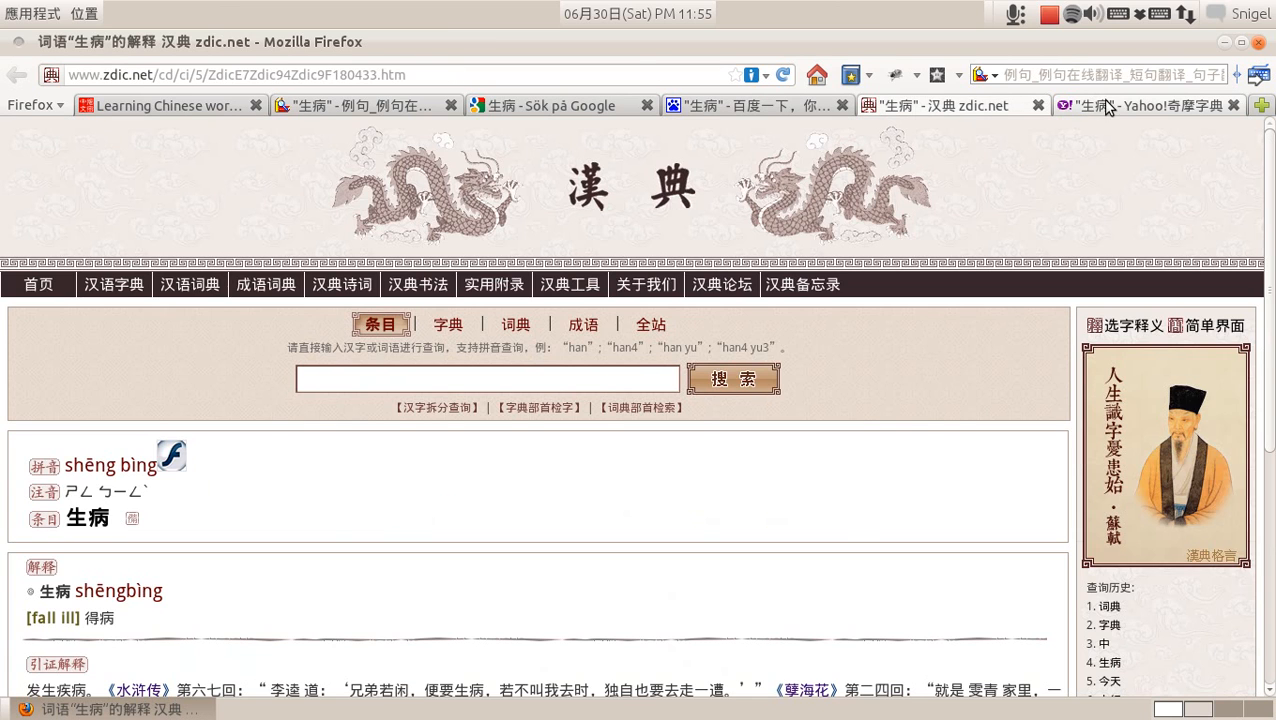
pyautogui.click(1150, 105)
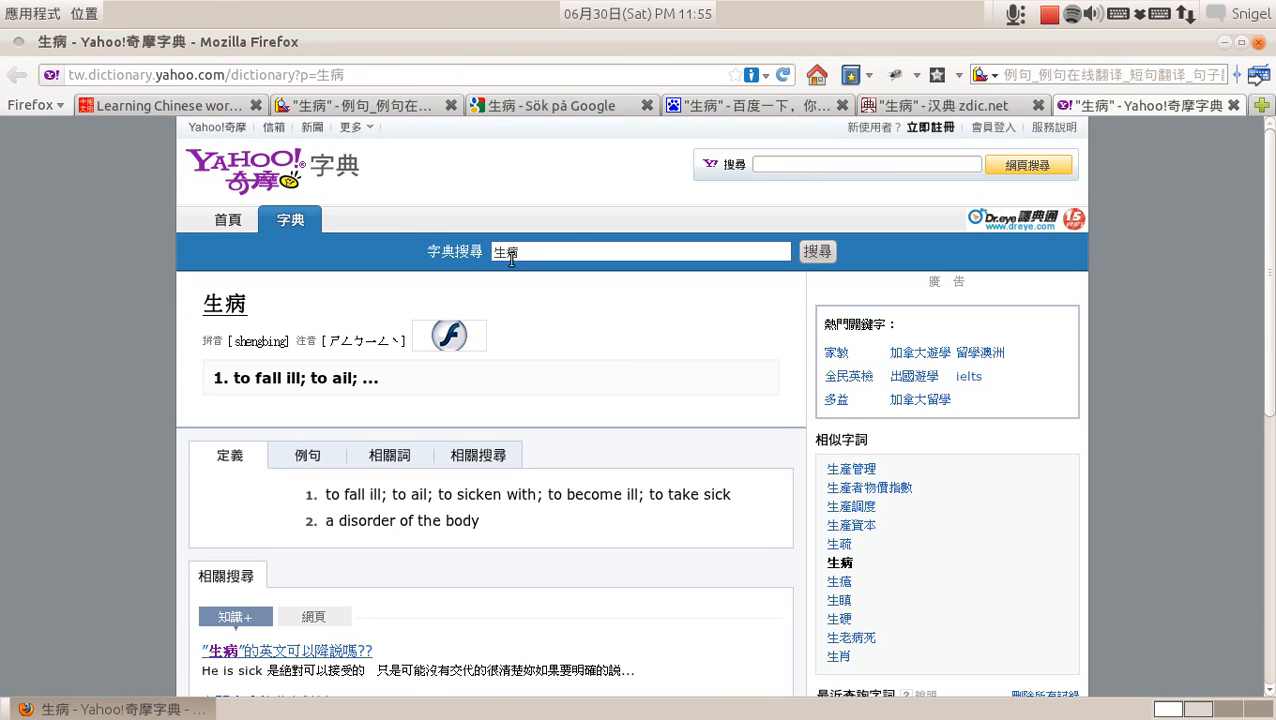
pyautogui.click(360, 105)
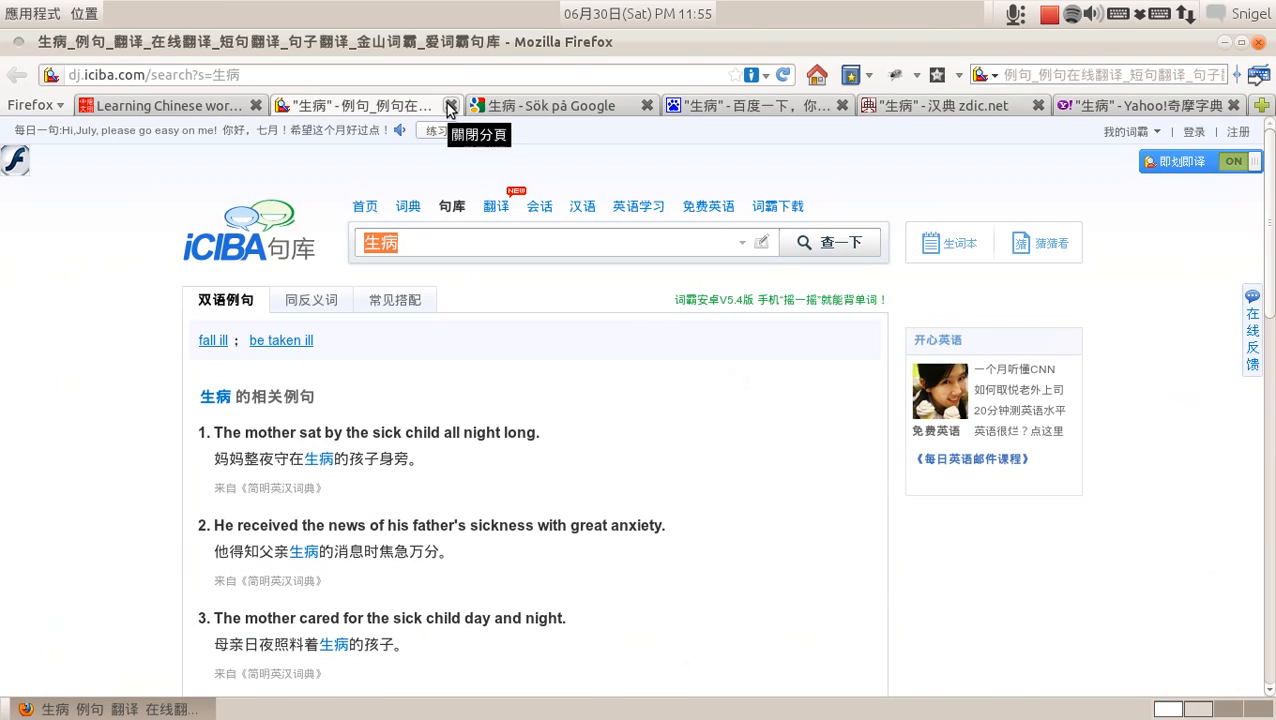
pyautogui.click(170, 105)
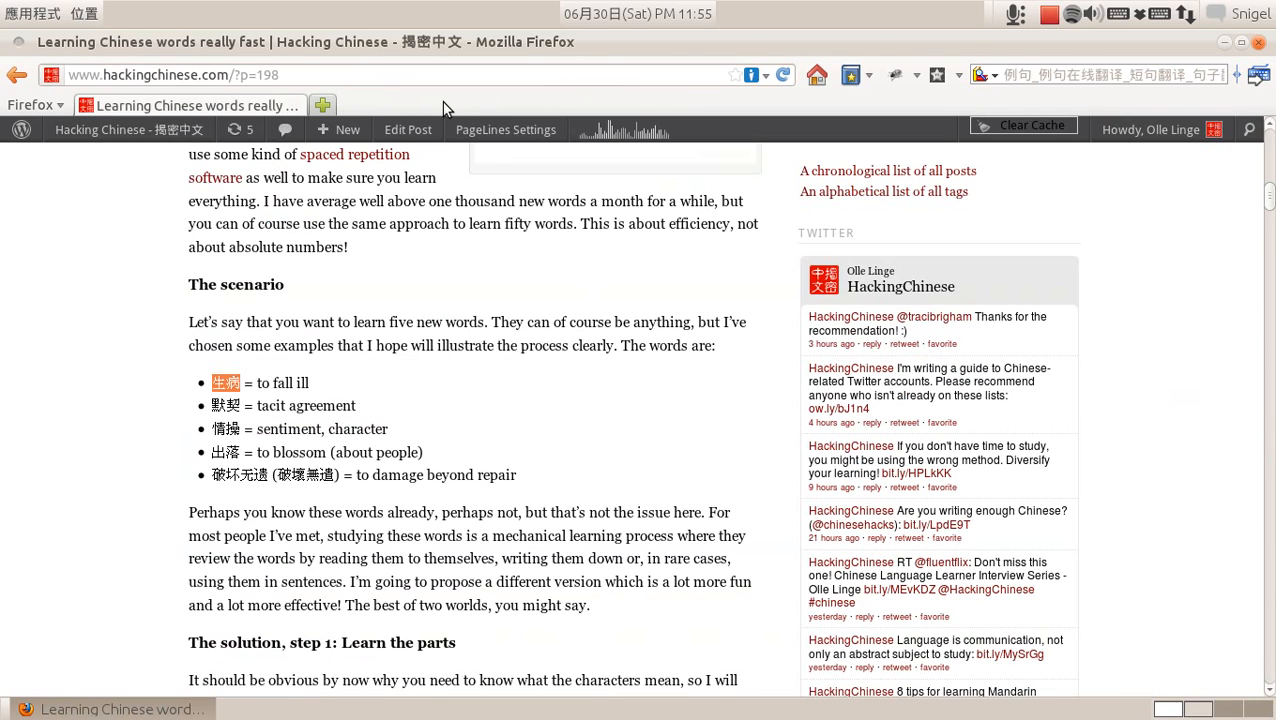
pyautogui.moveTo(163, 292)
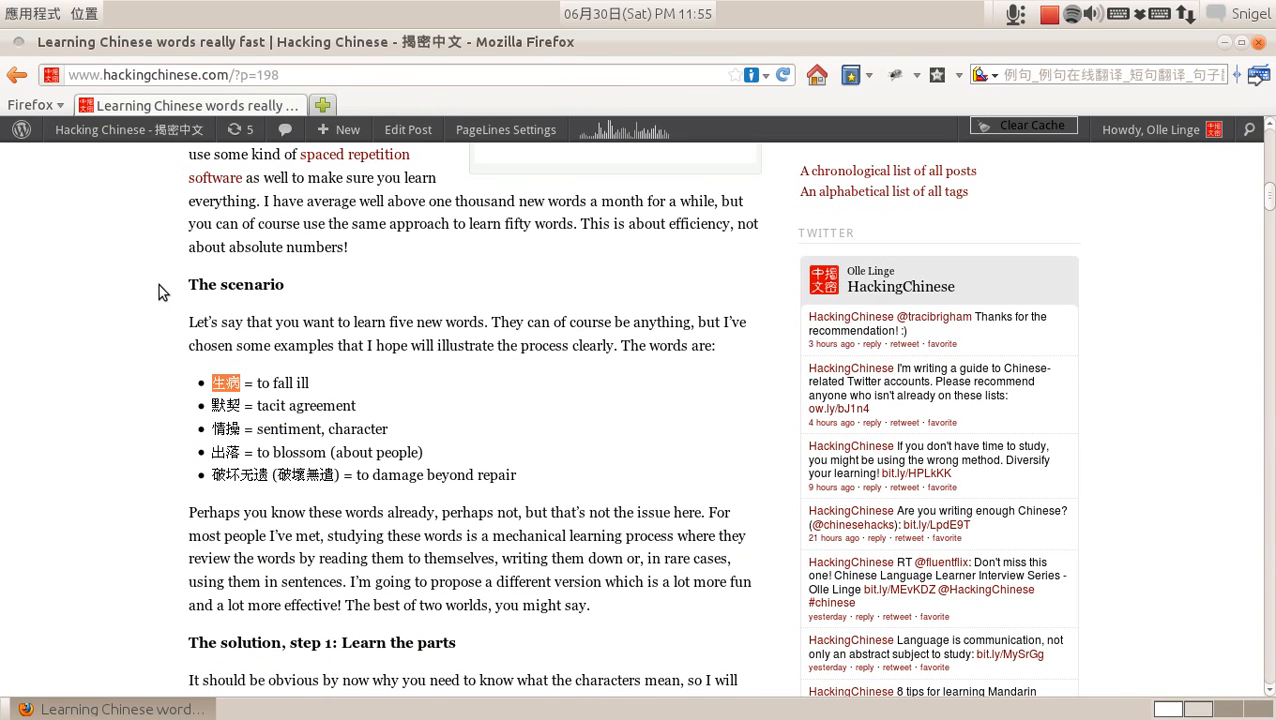
# Search the add-ons manager for 'web search pro' and compare available with installed results
pyautogui.click(30, 104)
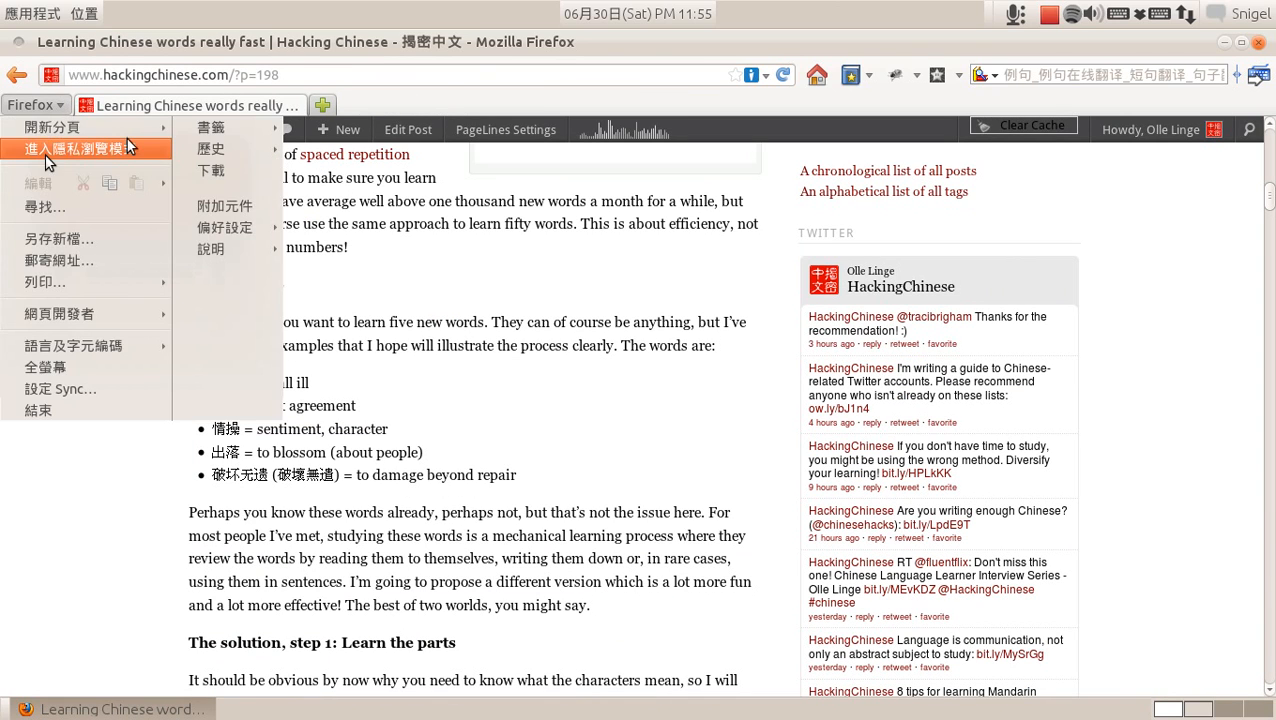
pyautogui.moveTo(225, 206)
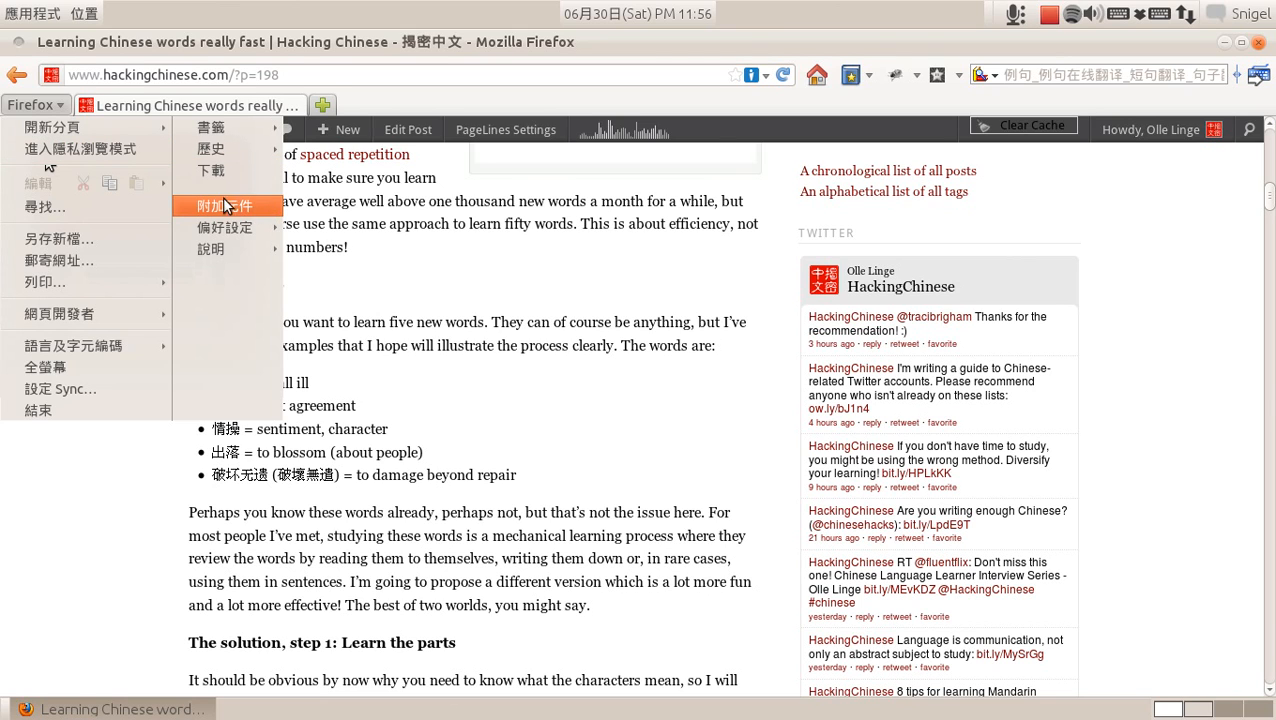
pyautogui.click(227, 206)
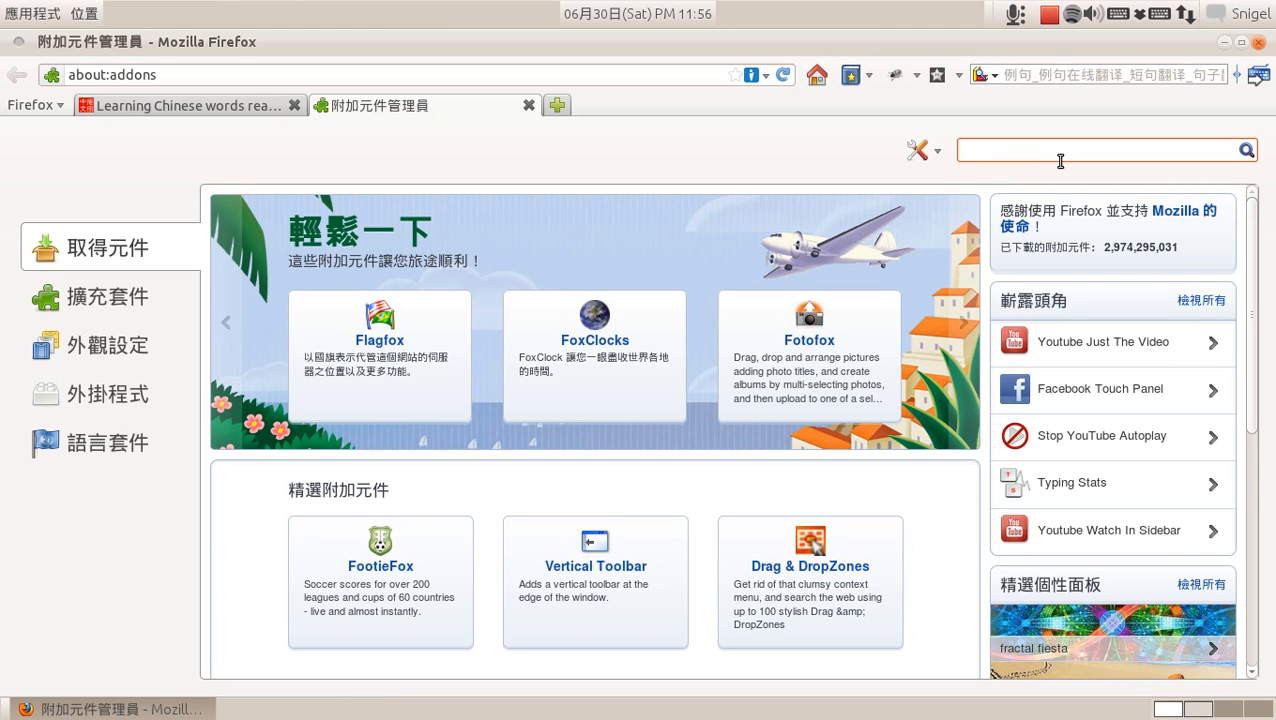
pyautogui.write('web search pro')
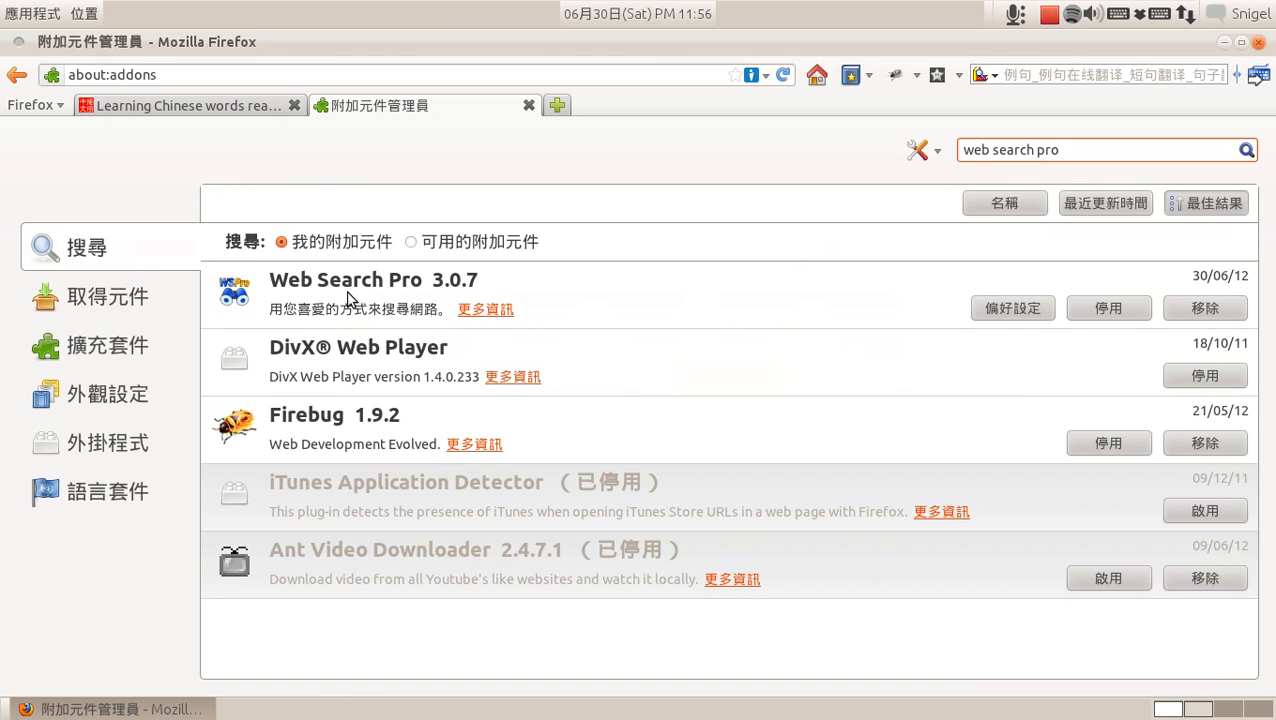
pyautogui.click(410, 242)
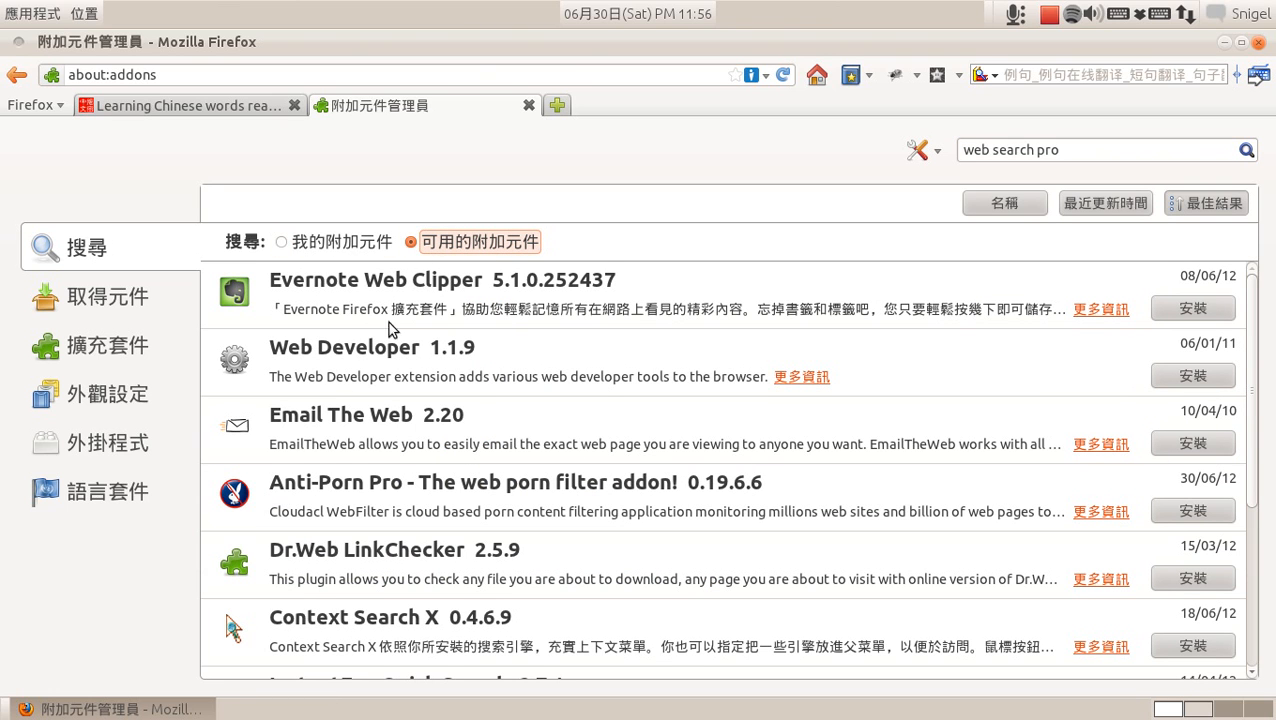
pyautogui.click(281, 242)
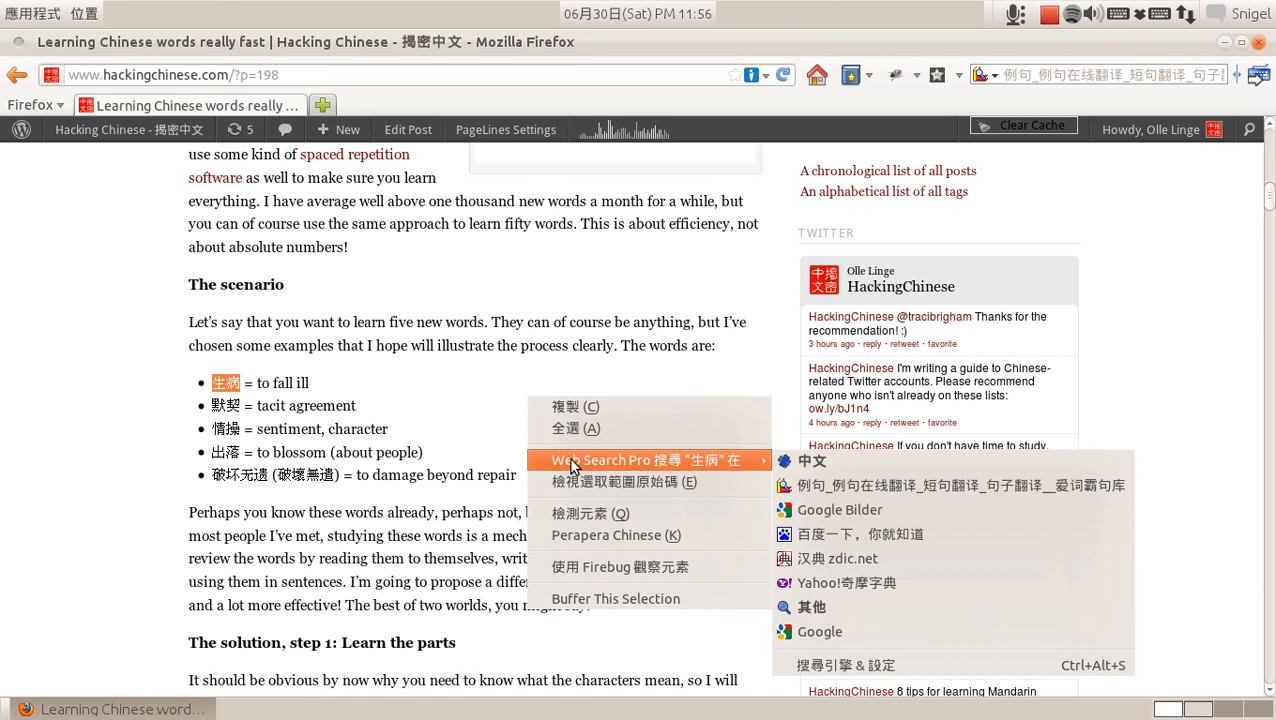
pyautogui.moveTo(588, 468)
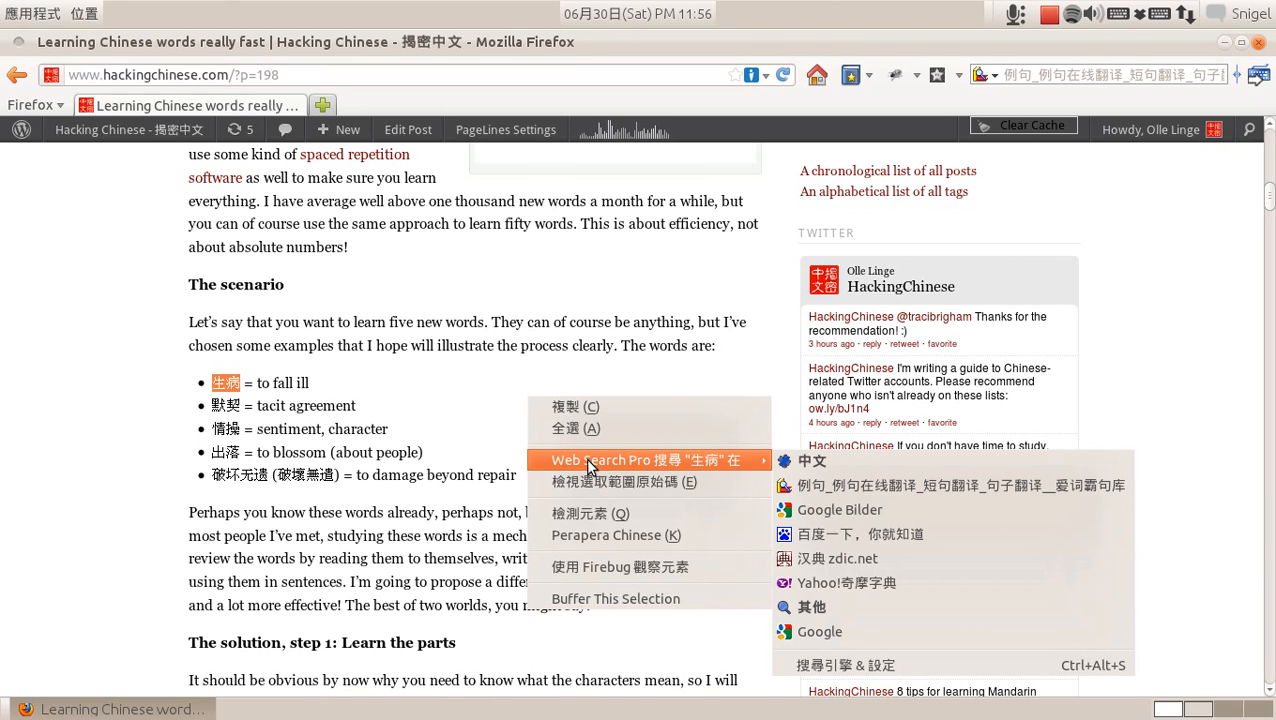
pyautogui.moveTo(630, 462)
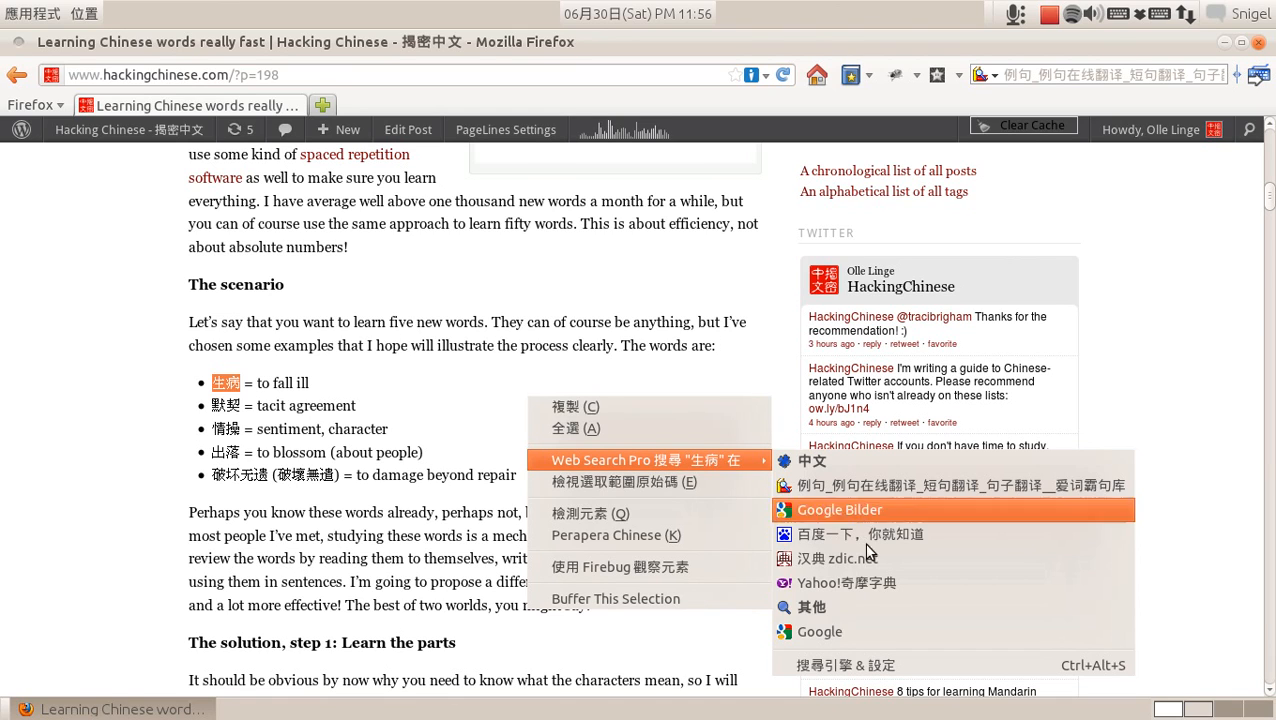
pyautogui.moveTo(795, 670)
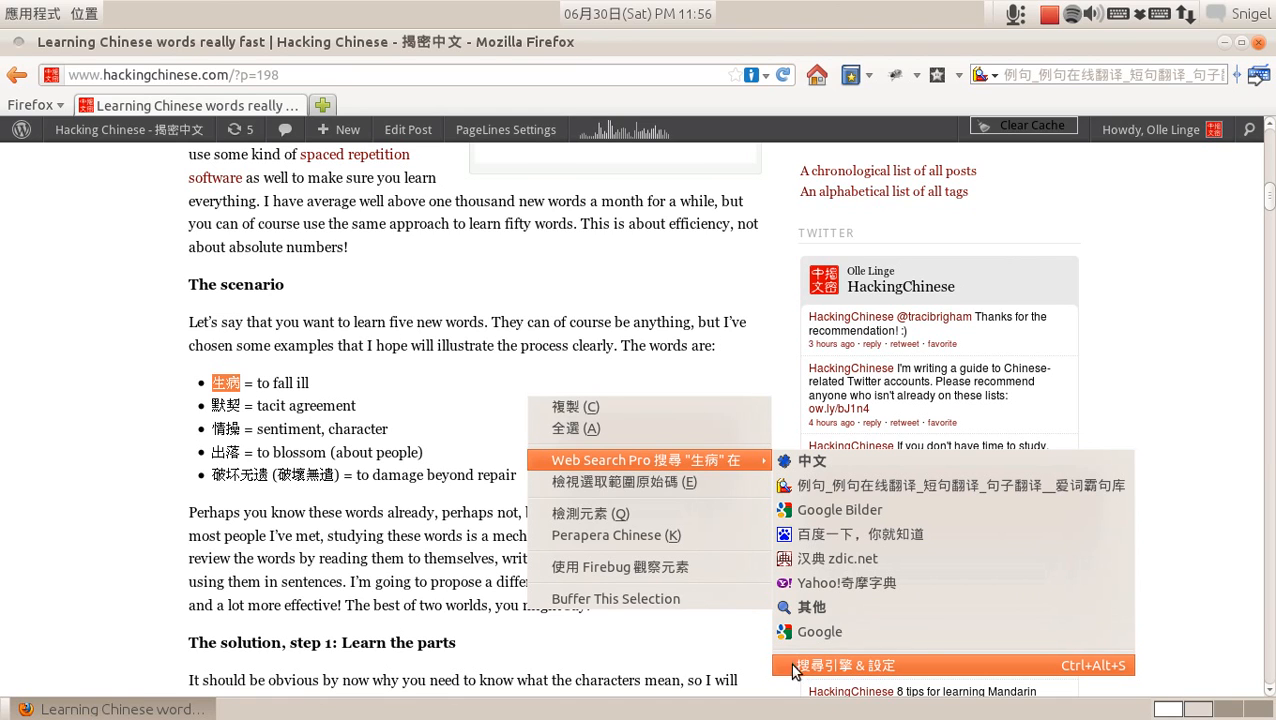
pyautogui.moveTo(900, 670)
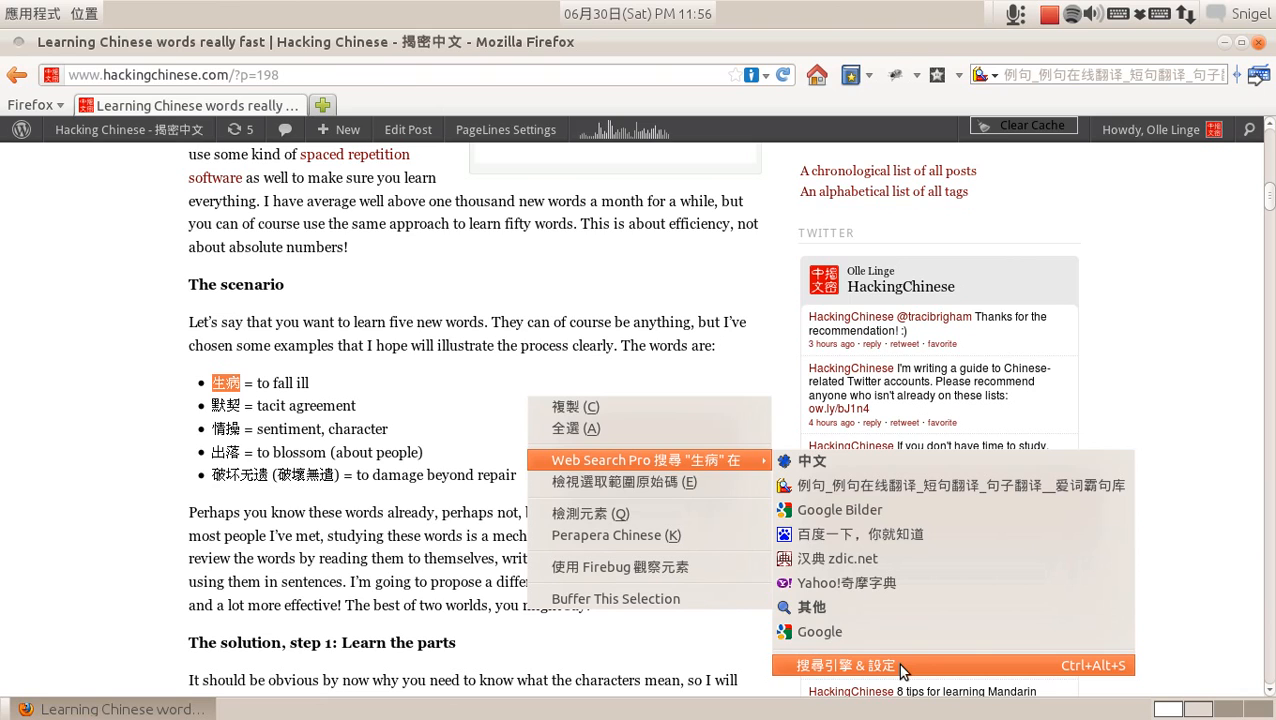
# Open Web Search Pro's 搜尋引擎 & 設定 options window
pyautogui.click(847, 665)
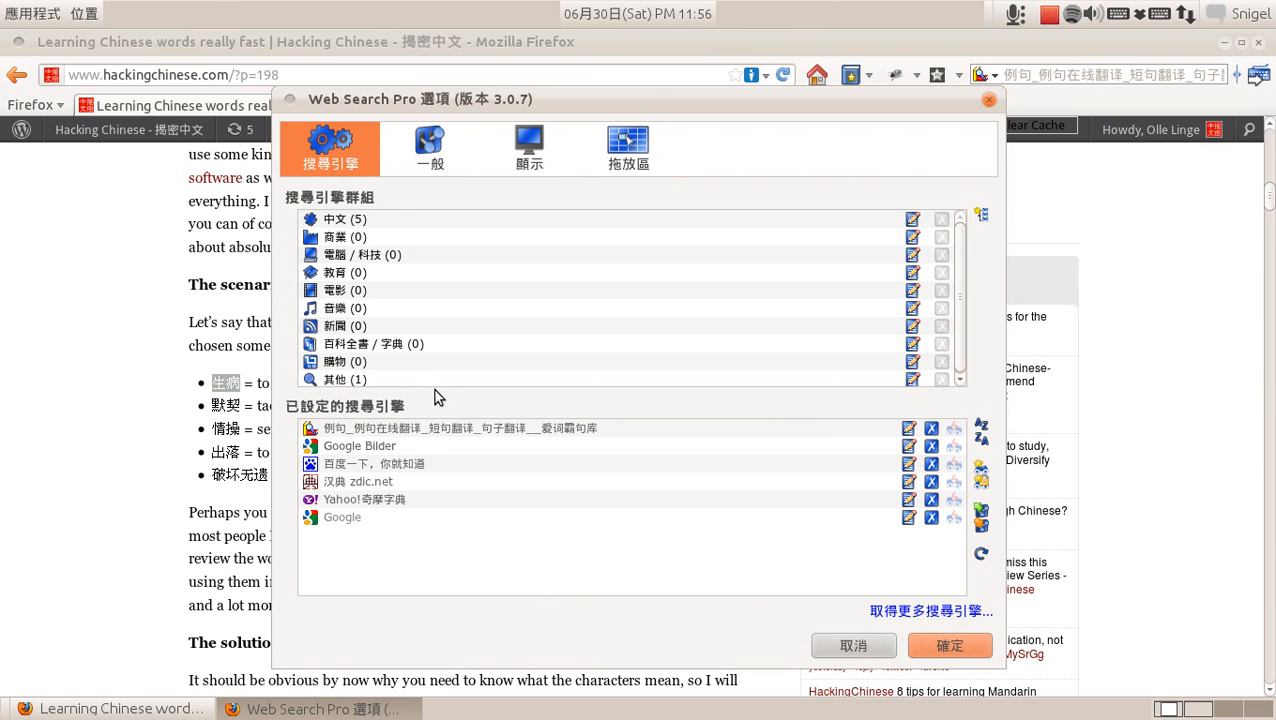
# Inspect the 購物, 其他, 百科全書, 新聞 and 商業 engine groups, ending on 中文
pyautogui.click(345, 361)
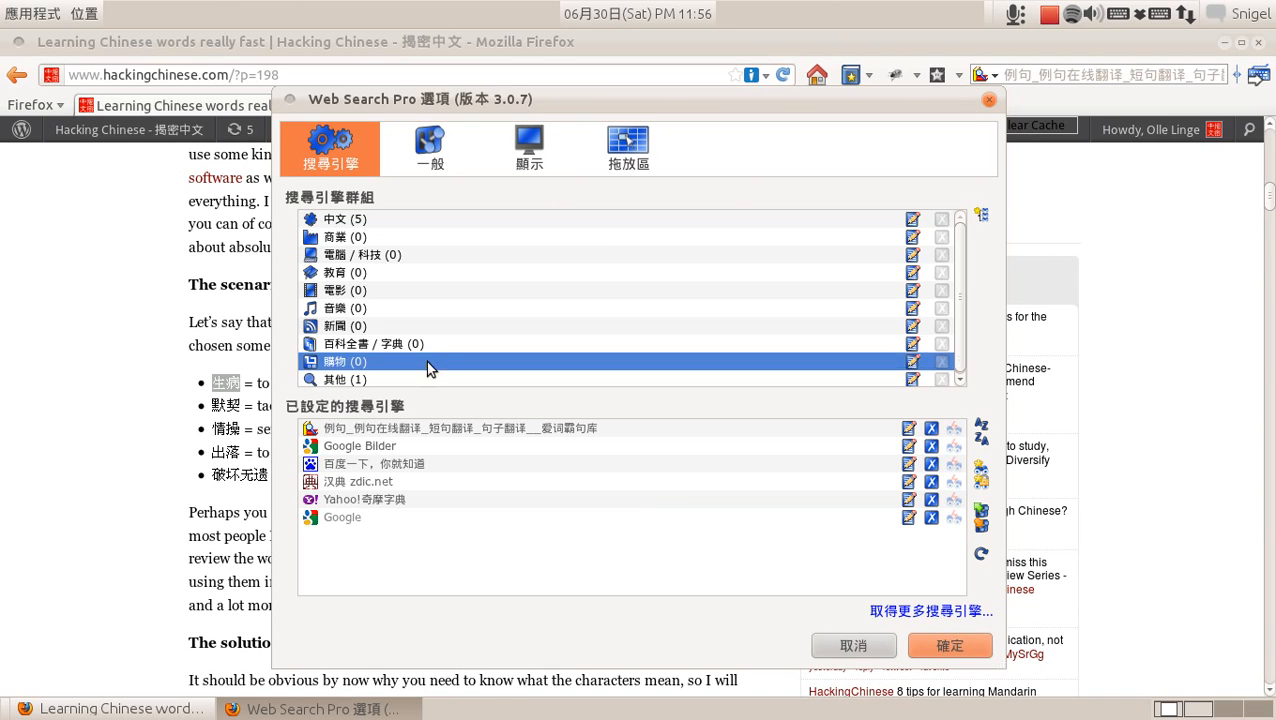
pyautogui.click(345, 379)
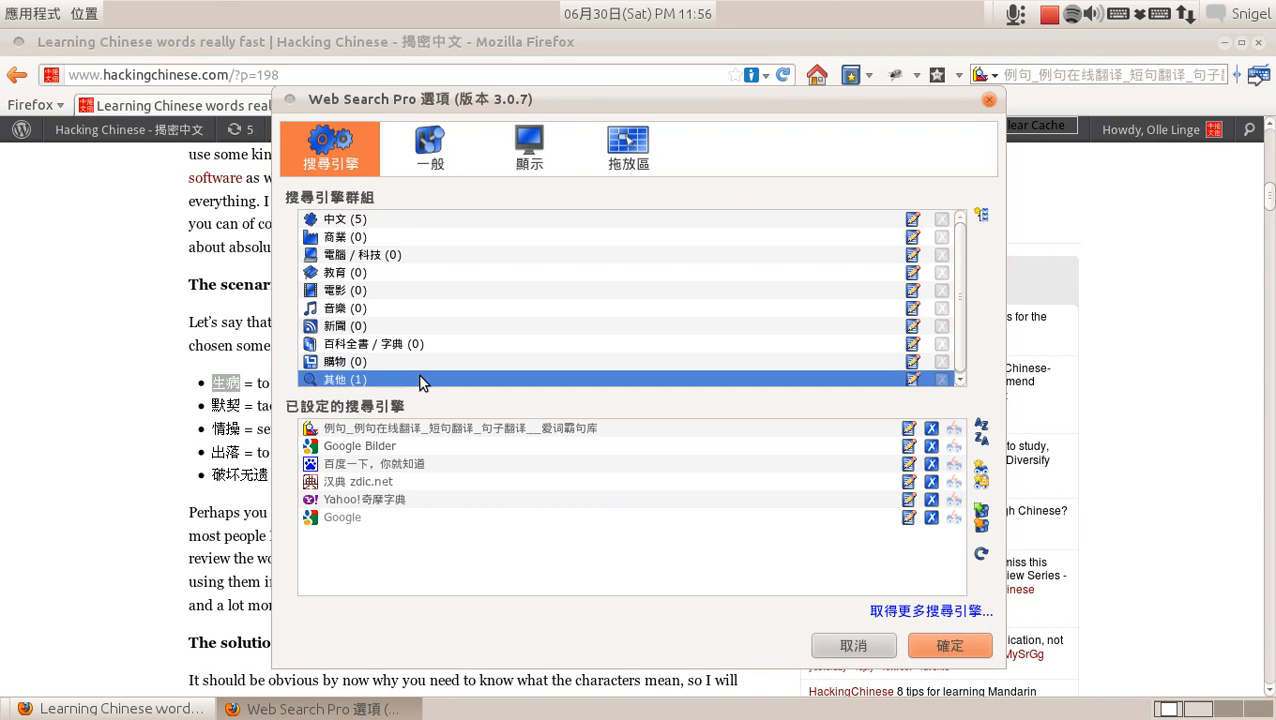
pyautogui.click(373, 343)
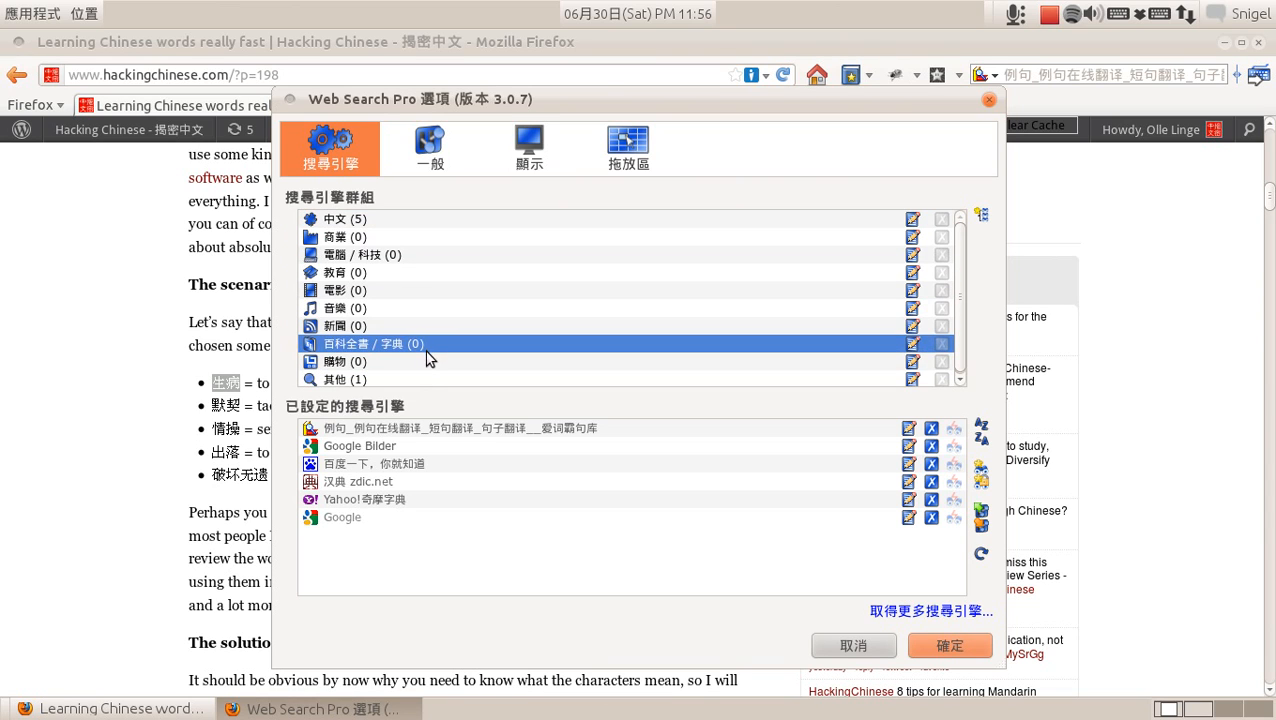
pyautogui.click(345, 325)
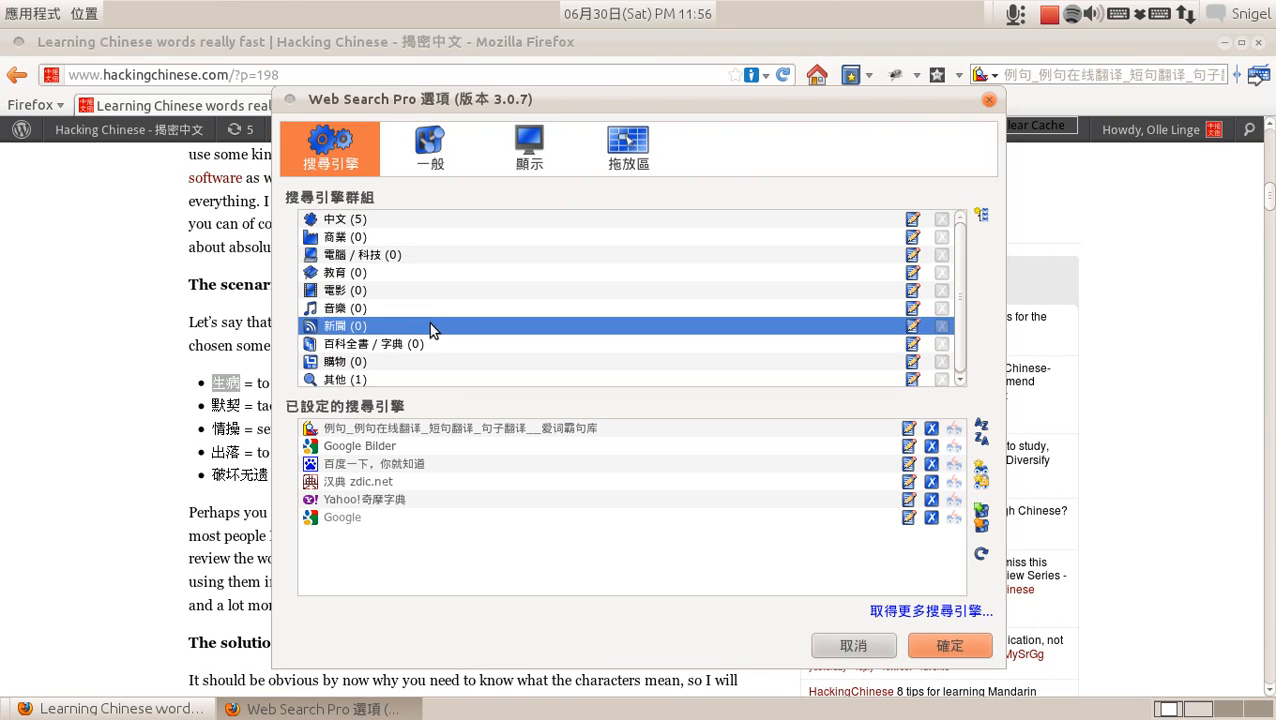
pyautogui.click(345, 237)
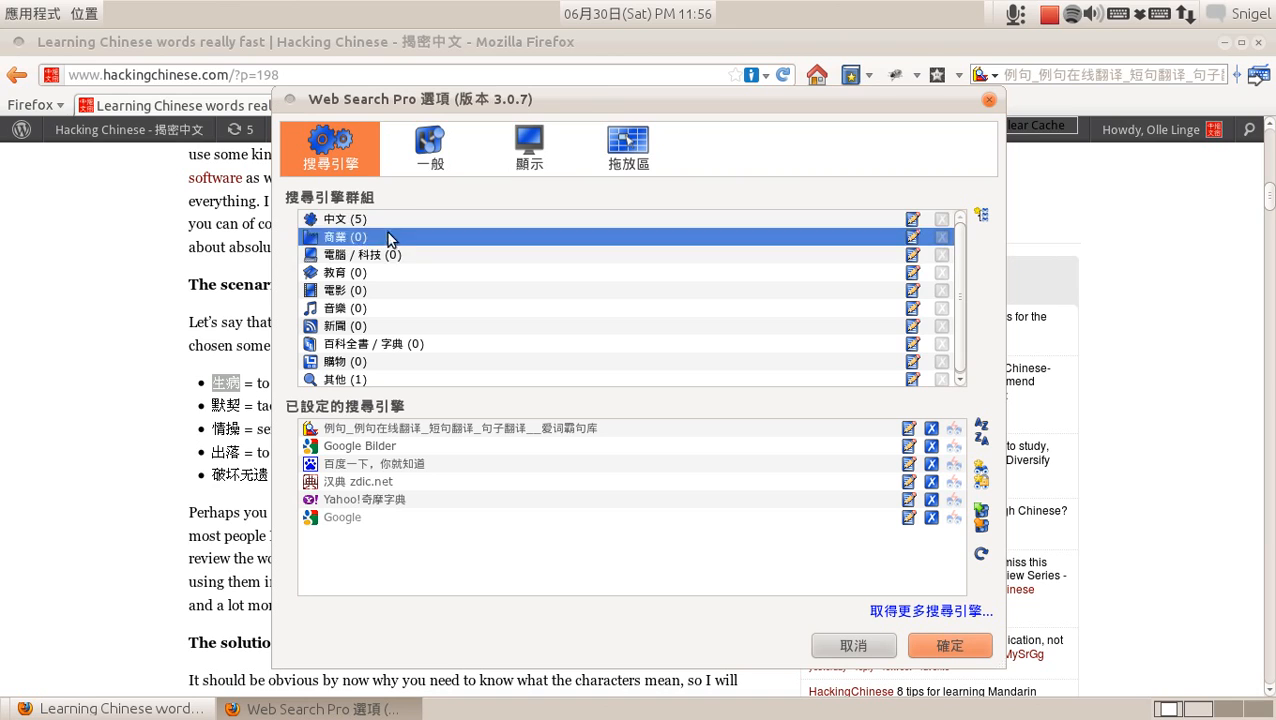
pyautogui.click(335, 218)
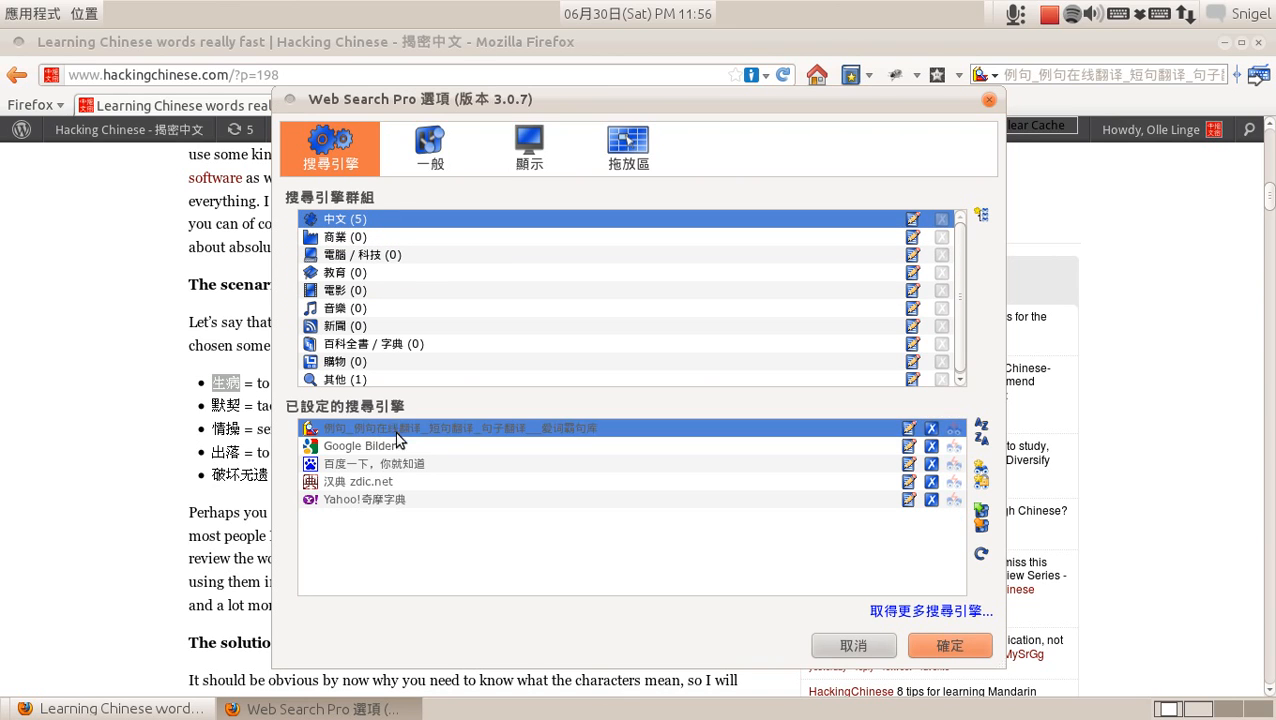
# Remove the engines from the 中文 group, save, and recheck 生病's search options
pyautogui.click(400, 445)
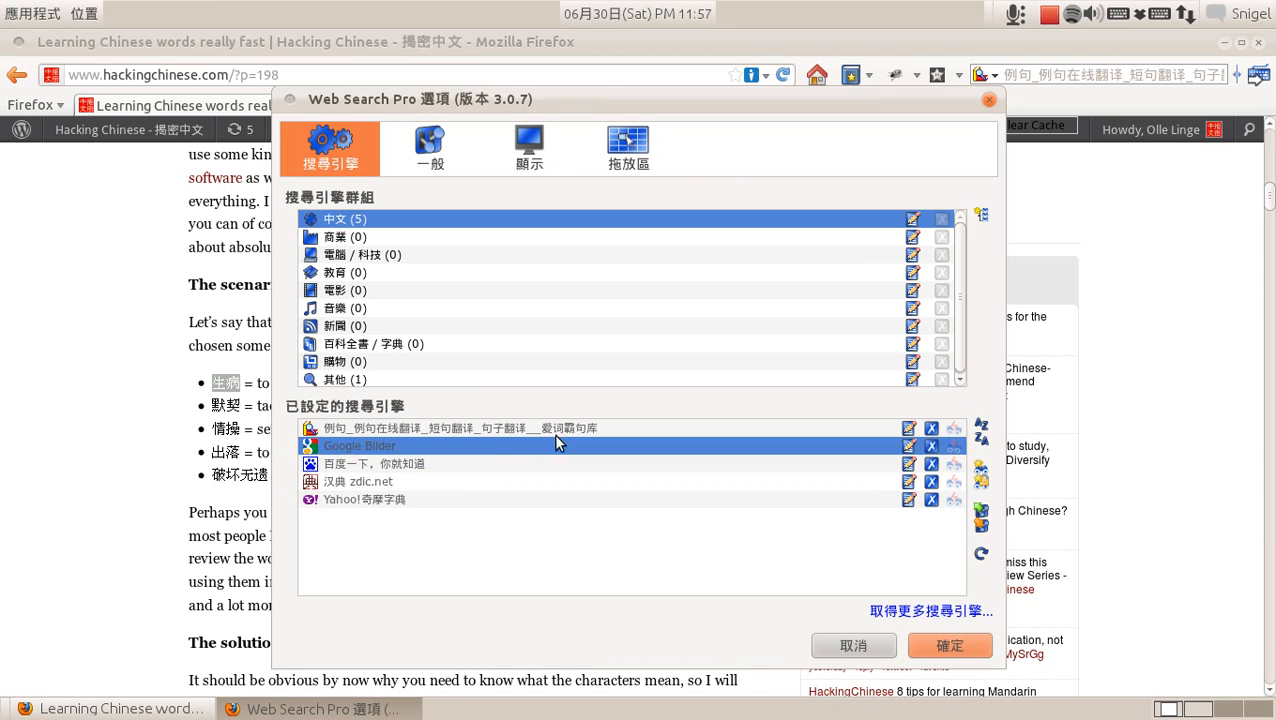
pyautogui.click(930, 445)
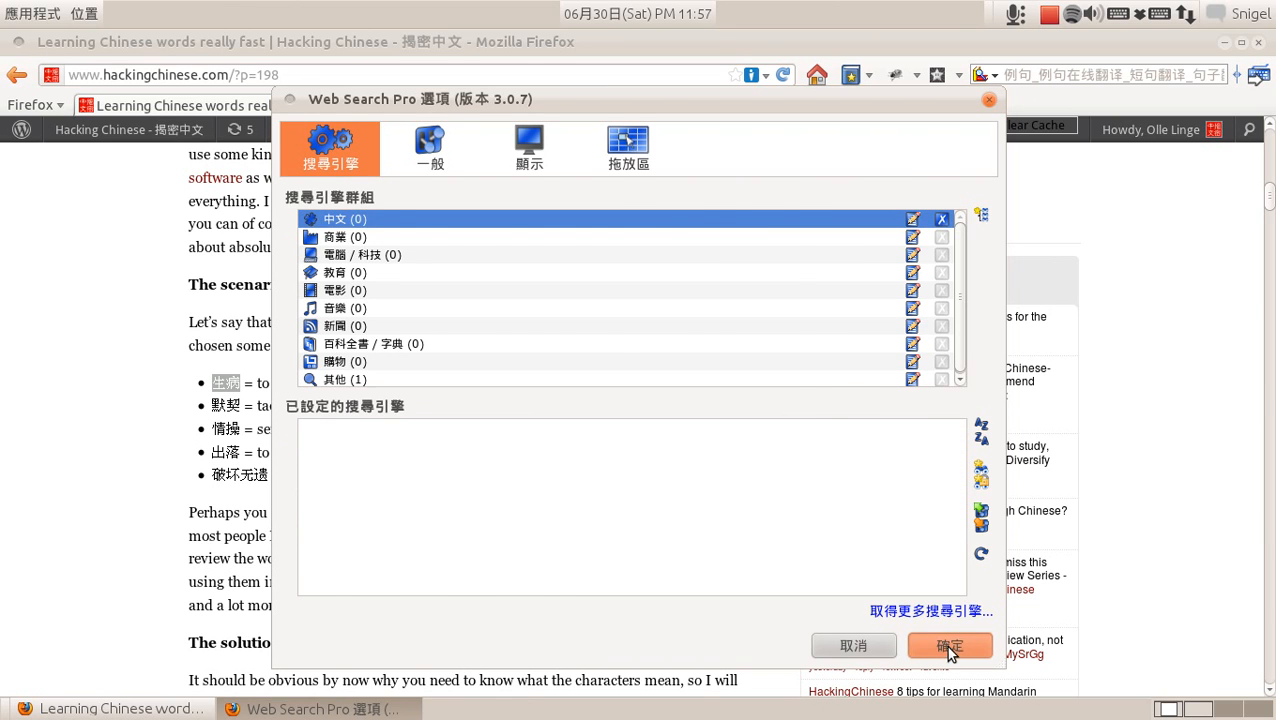
pyautogui.click(949, 645)
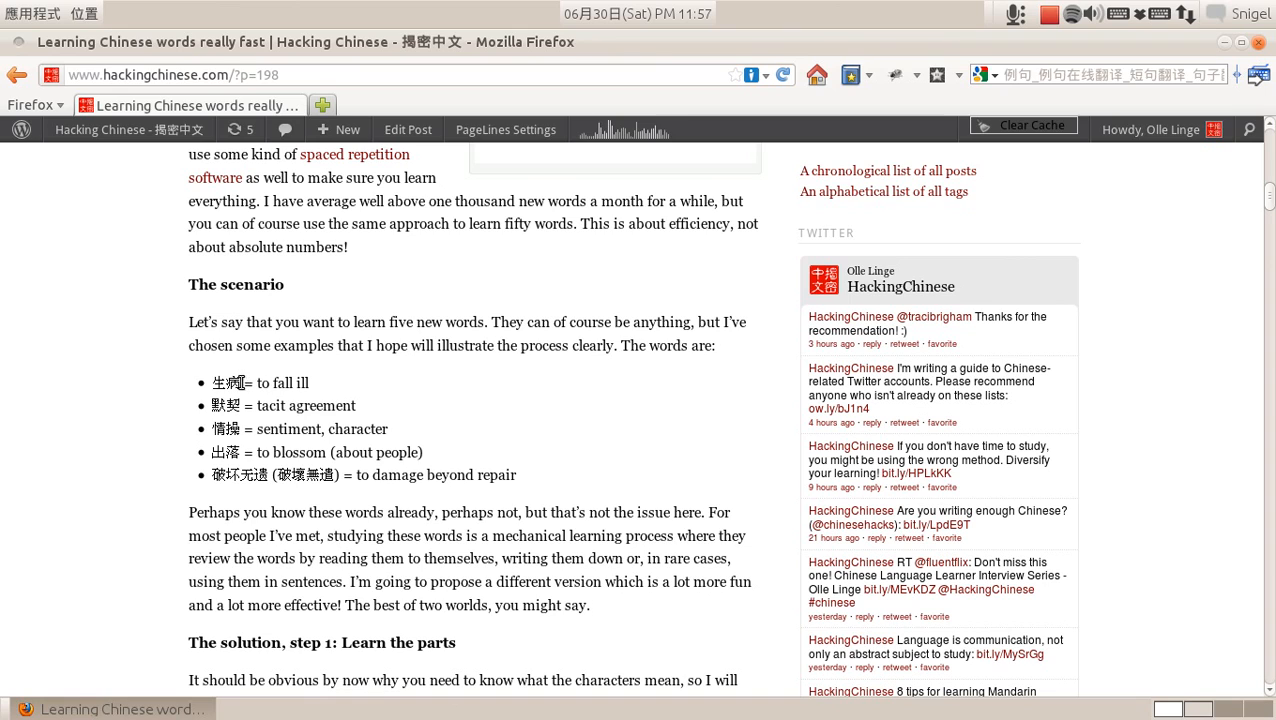
pyautogui.rightClick(230, 382)
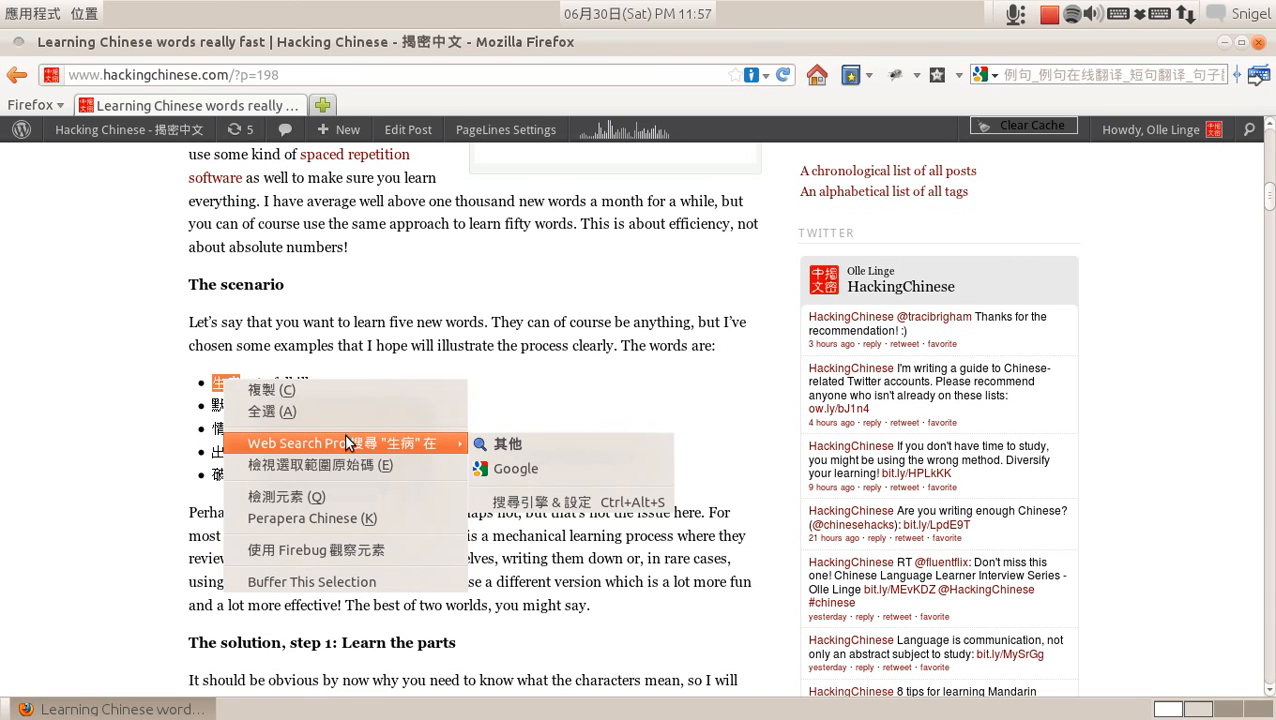
pyautogui.moveTo(515, 468)
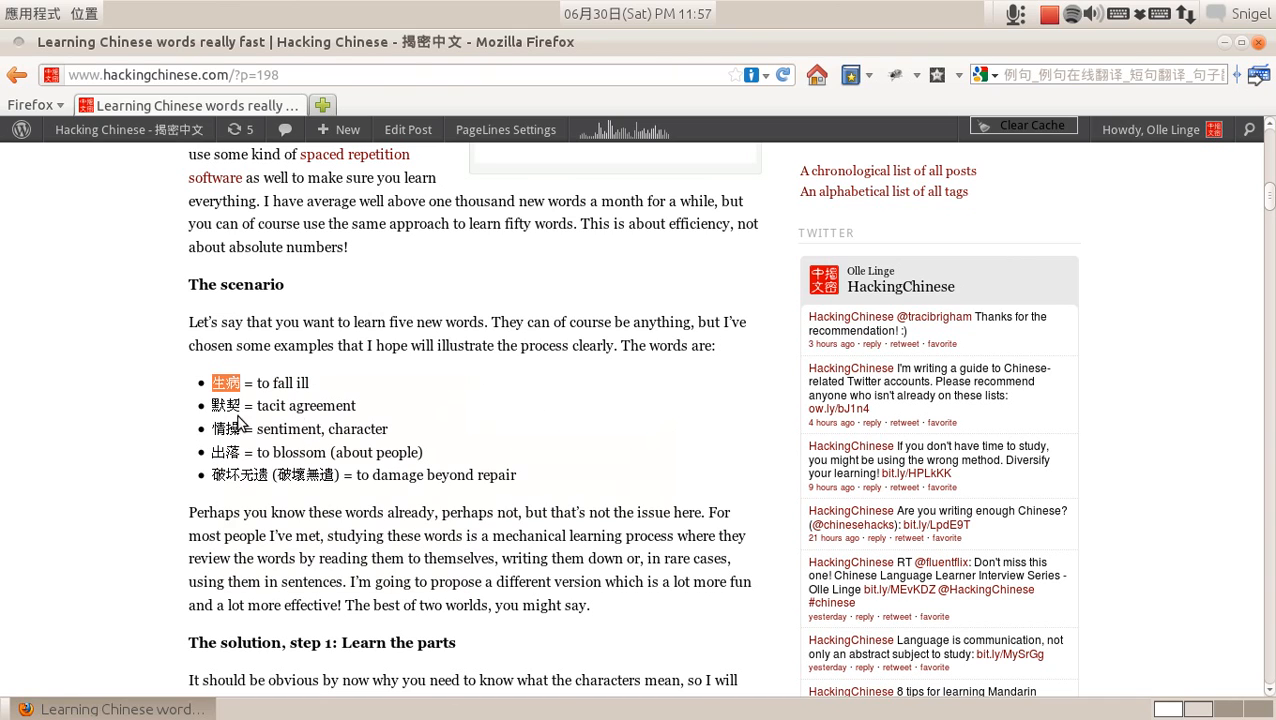
# Open Firefox bookmarks to reach the Chinese dictionary sites
pyautogui.click(36, 104)
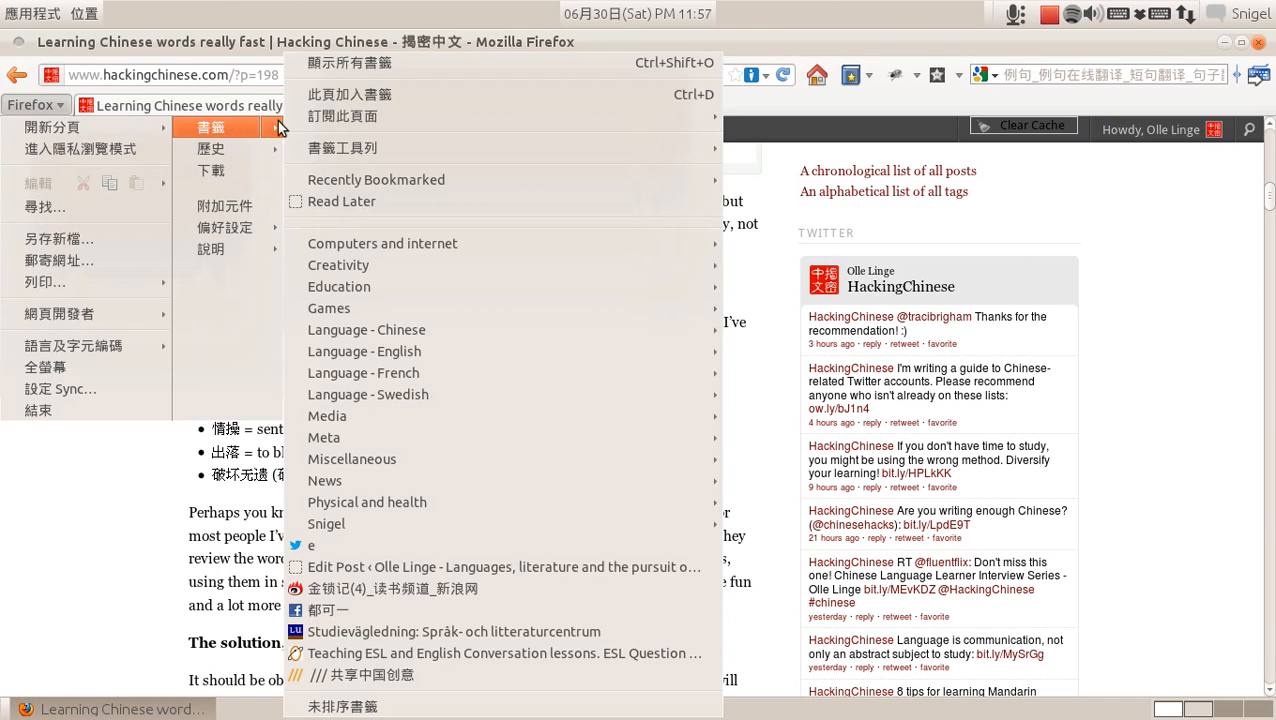
pyautogui.moveTo(467, 409)
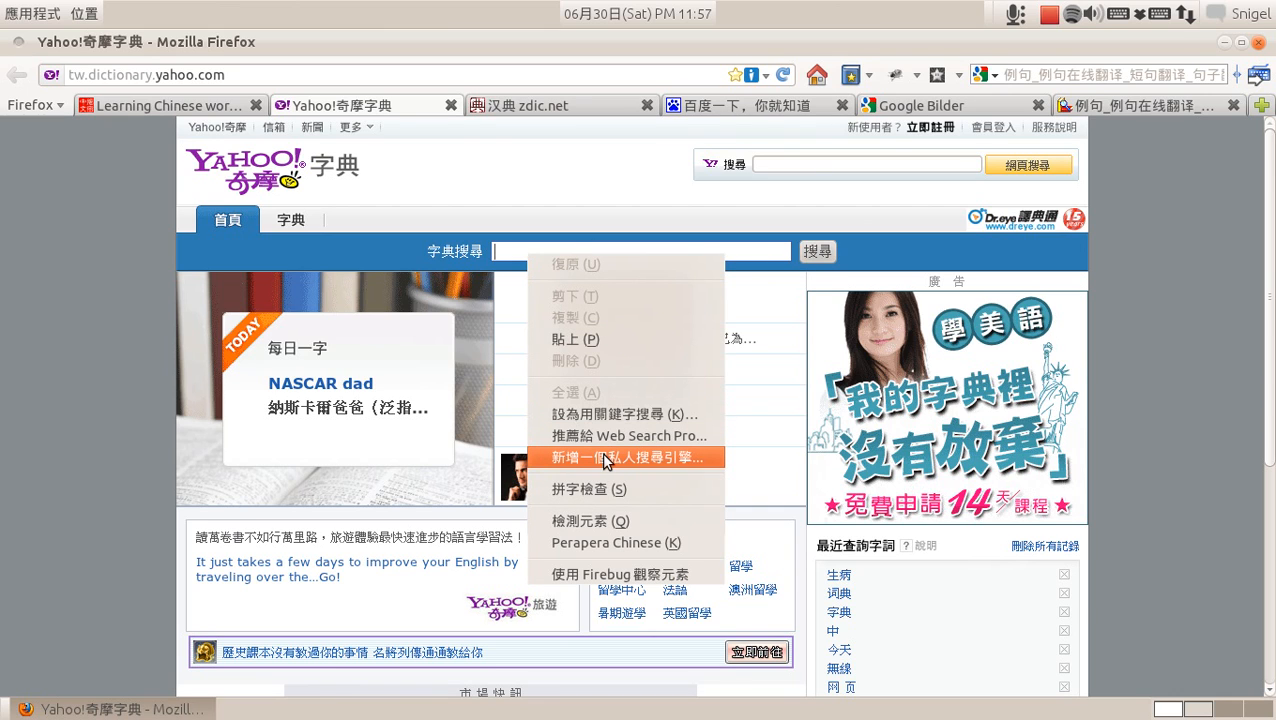
# Add Yahoo!奇摩字典 as a personal search engine in the 中文 group
pyautogui.click(627, 457)
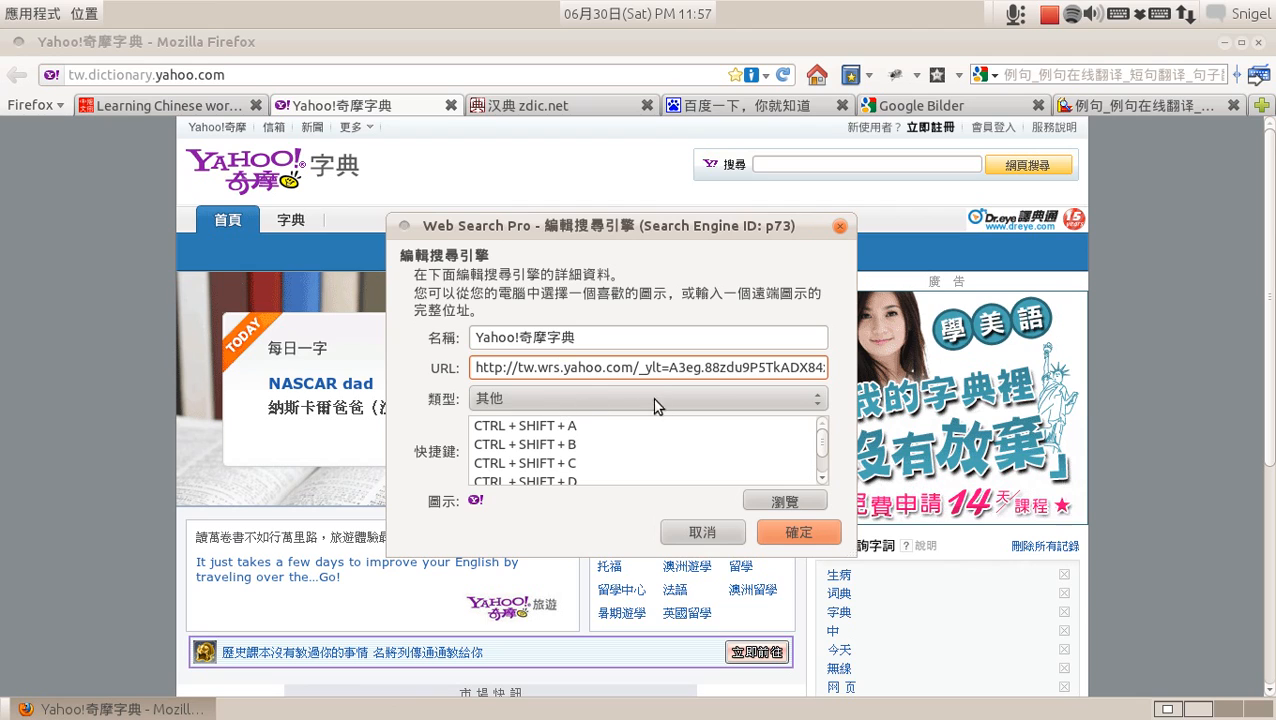
pyautogui.moveTo(583, 405)
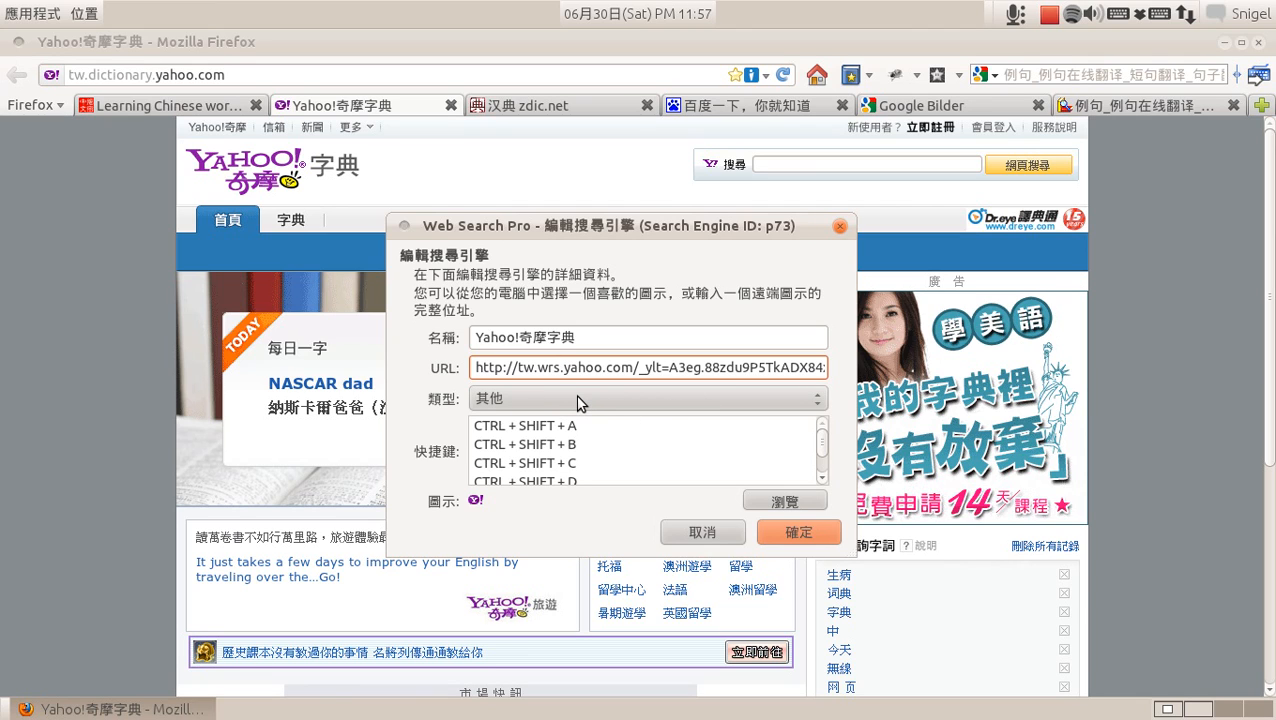
pyautogui.click(647, 398)
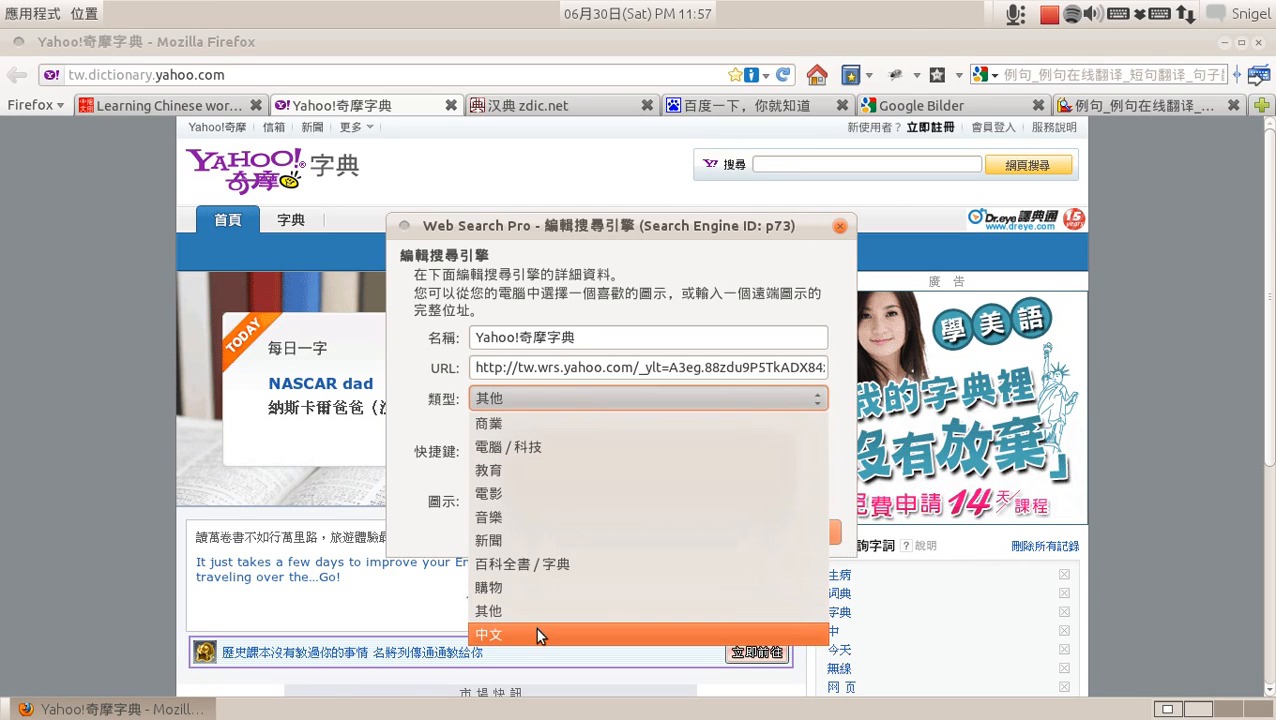
pyautogui.moveTo(513, 642)
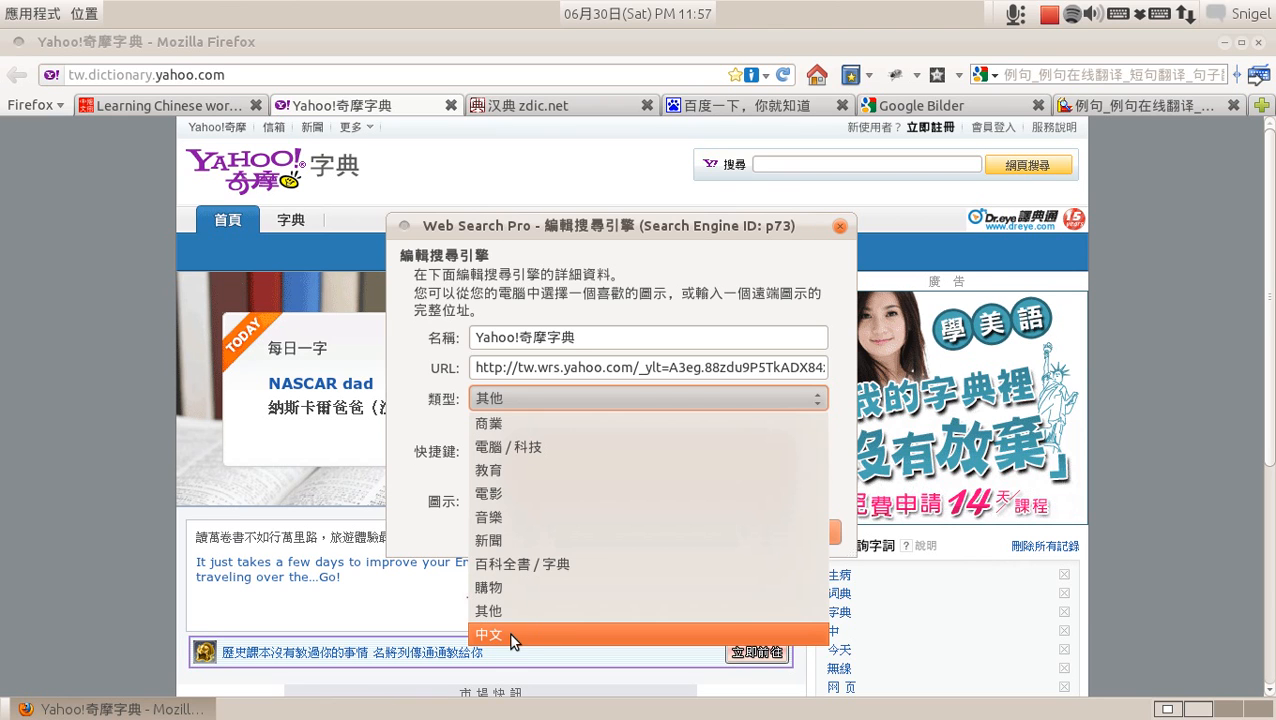
pyautogui.click(489, 635)
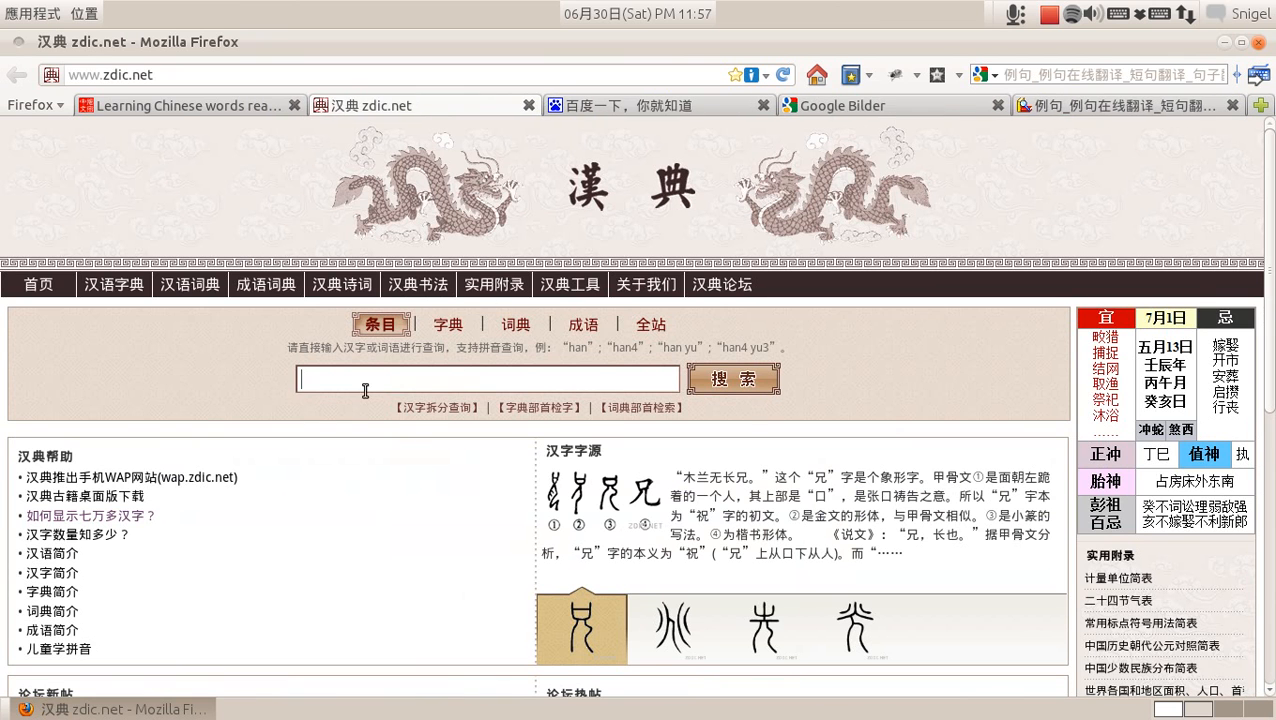
# Add 汉典 zdic.net and iciba as personal search engines from their search boxes
pyautogui.rightClick(365, 390)
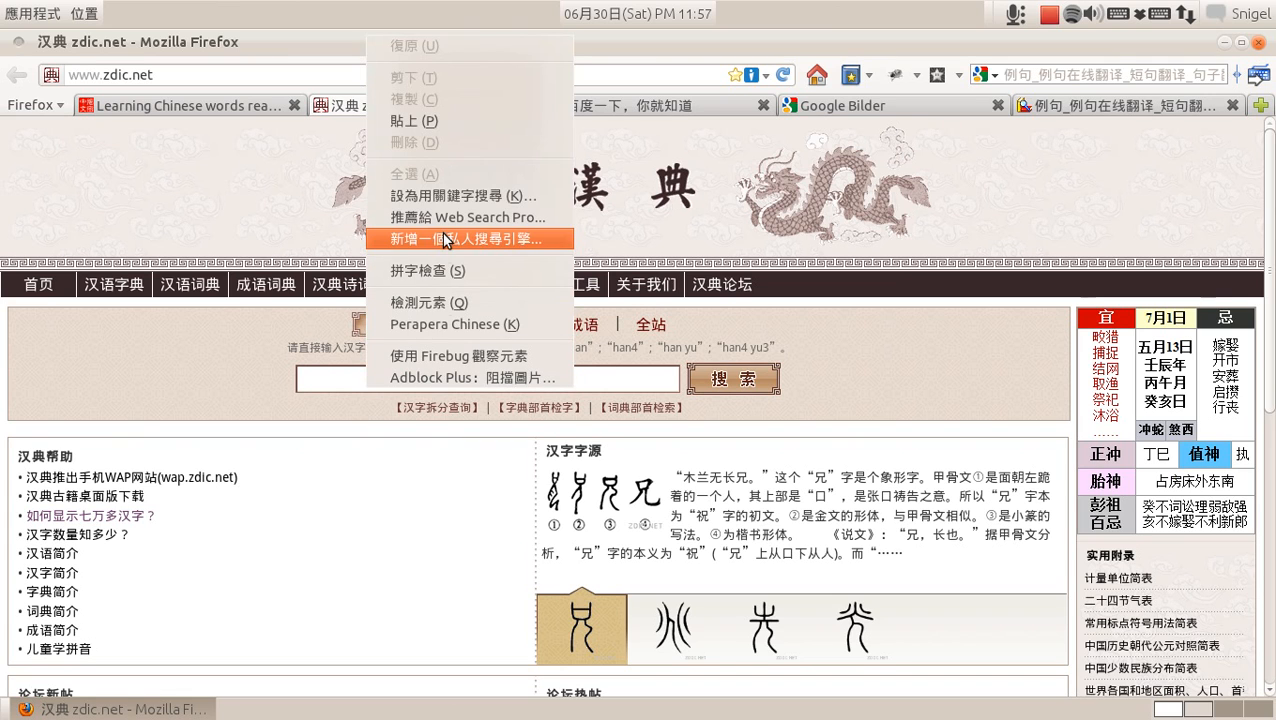
pyautogui.click(470, 238)
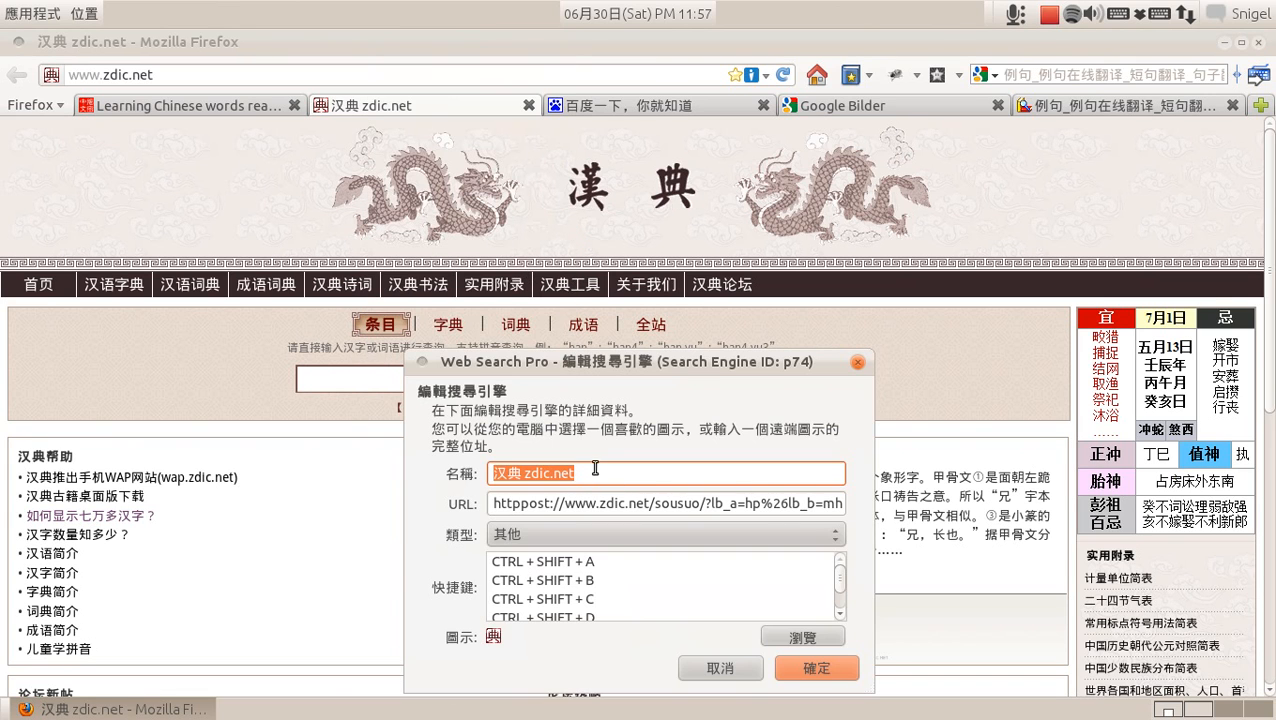
pyautogui.click(665, 451)
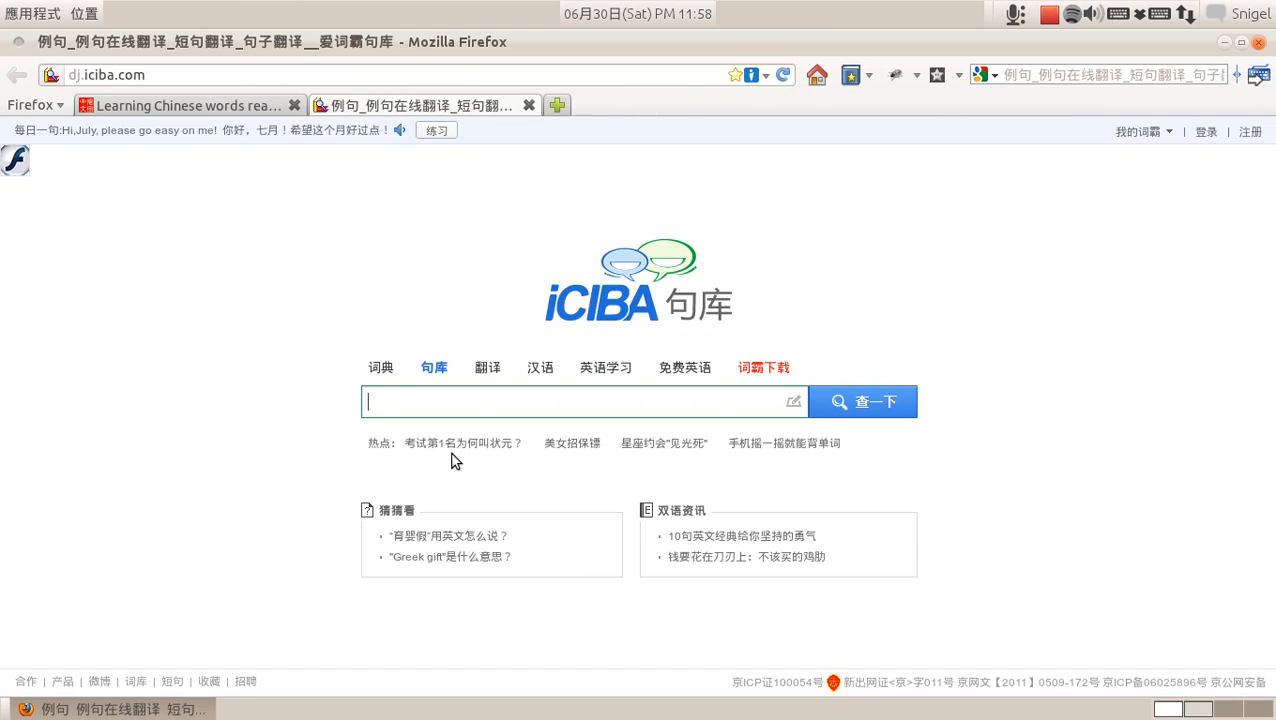
pyautogui.rightClick(580, 401)
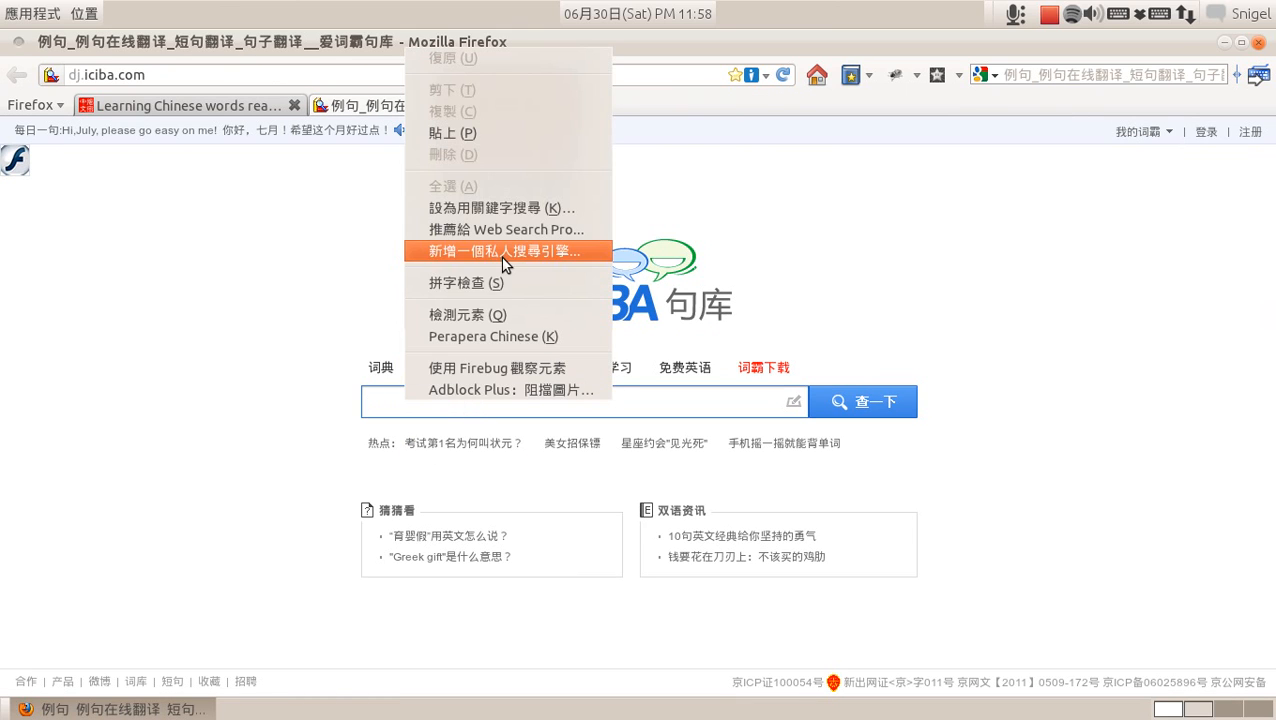
pyautogui.click(503, 251)
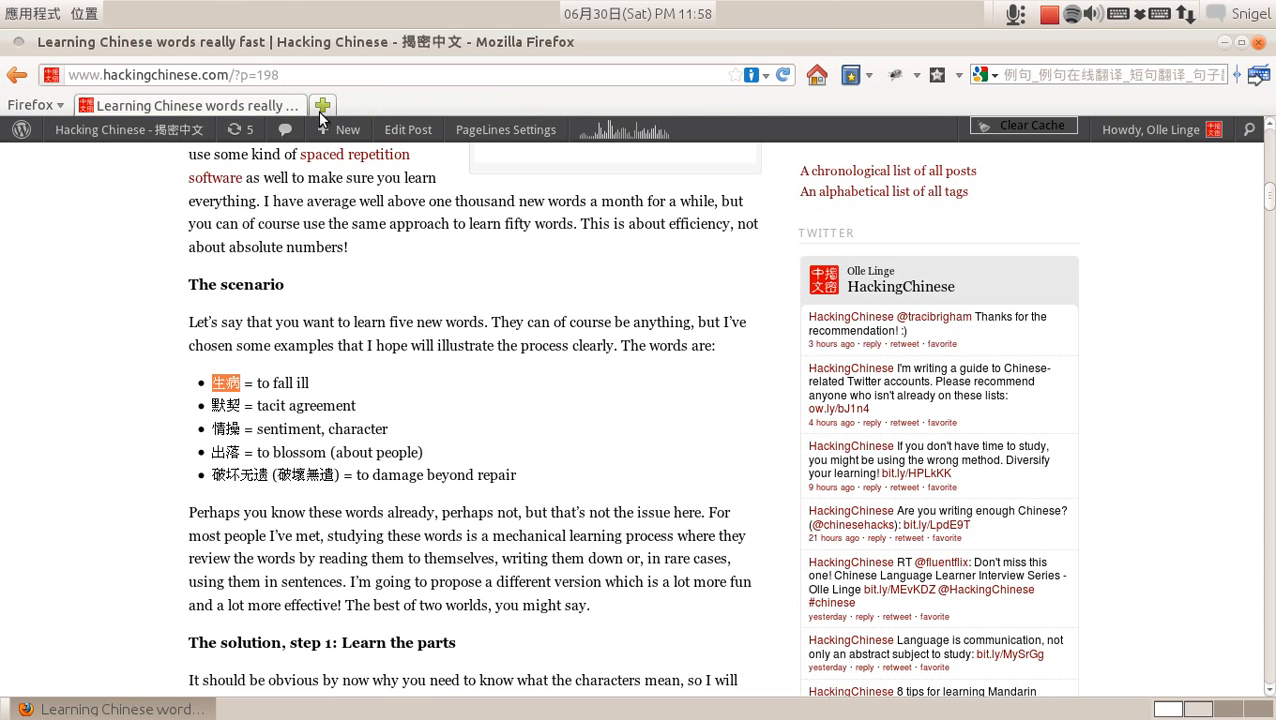
# Search 生病 with Google Bilder from the Web Search Pro submenu
pyautogui.rightClick(224, 382)
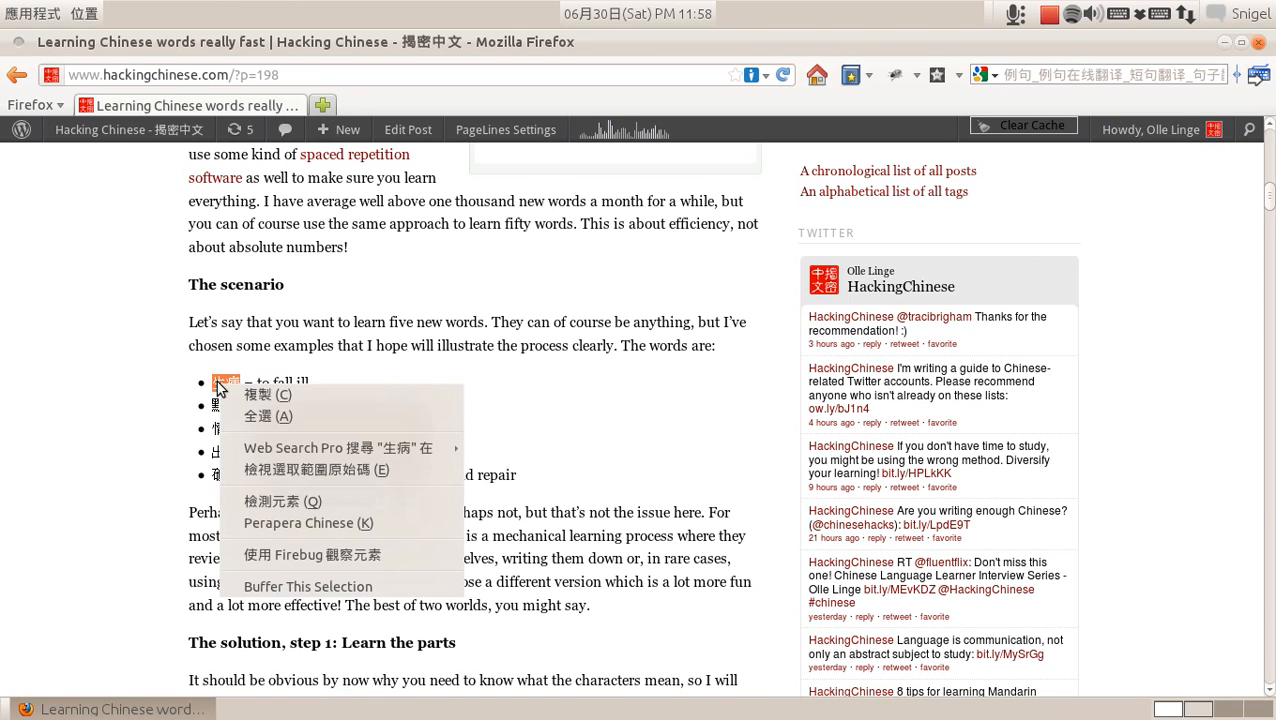
pyautogui.moveTo(335, 447)
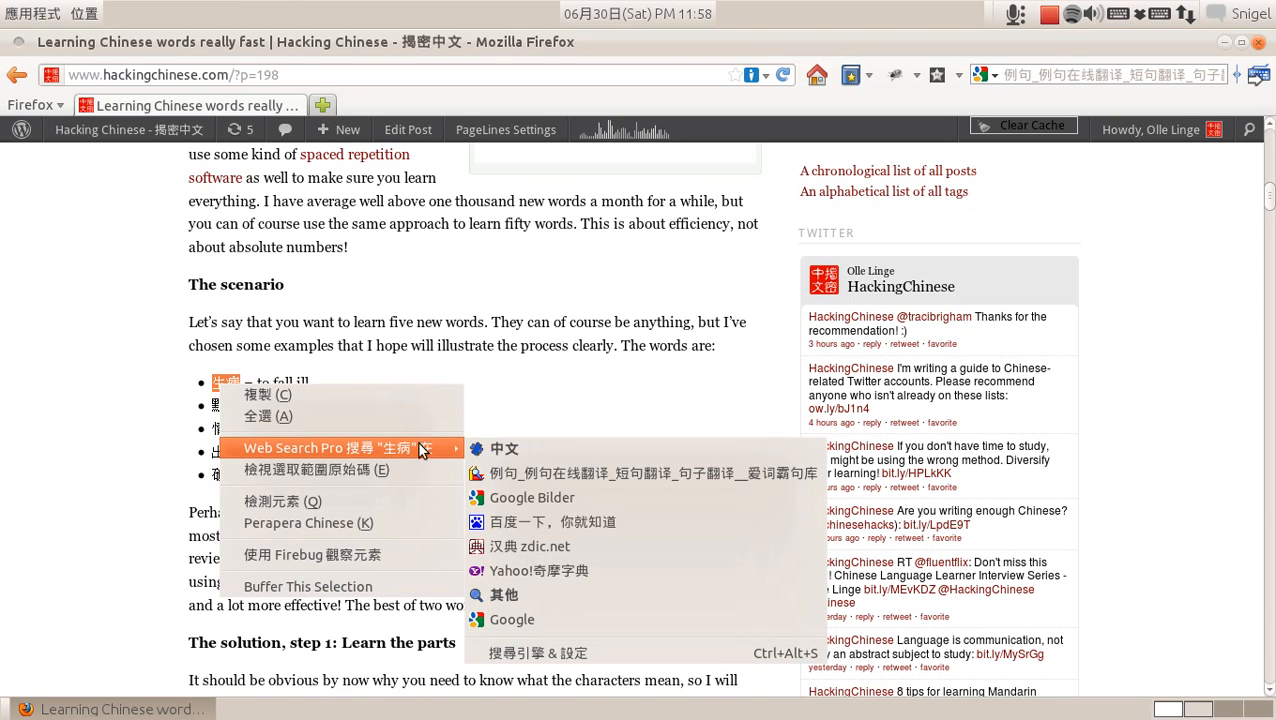
pyautogui.moveTo(545, 497)
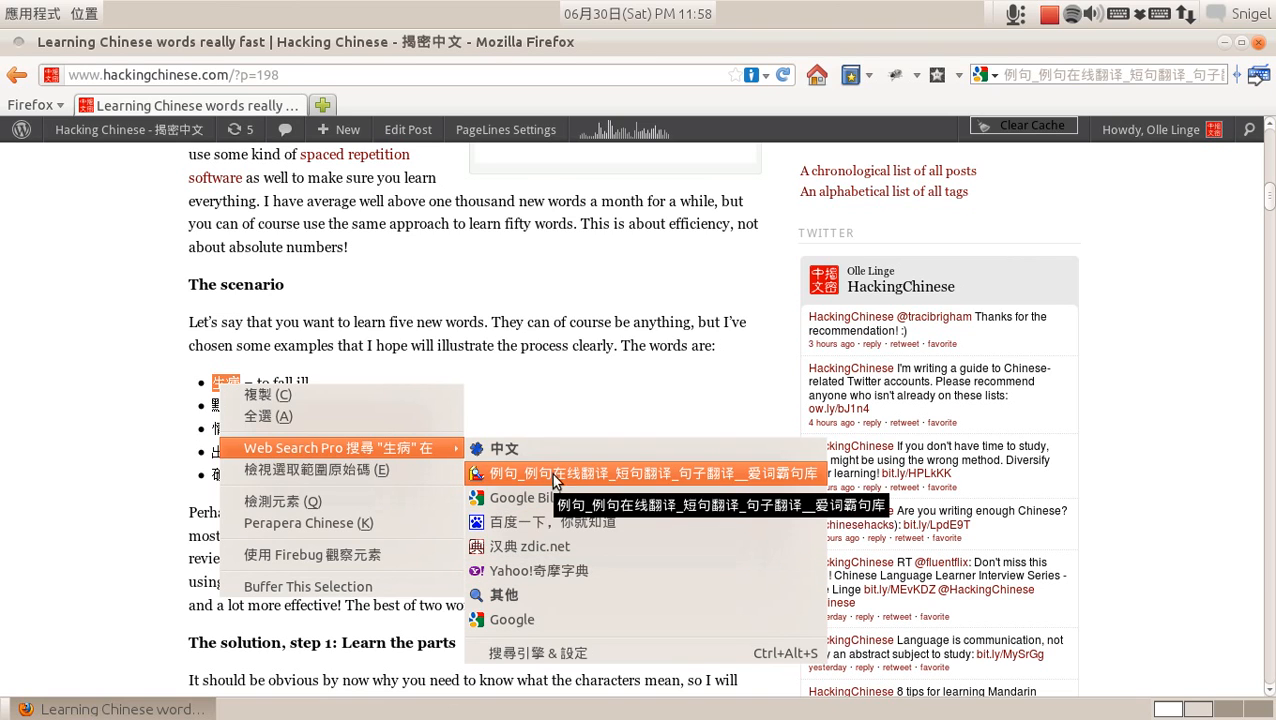
pyautogui.moveTo(558, 519)
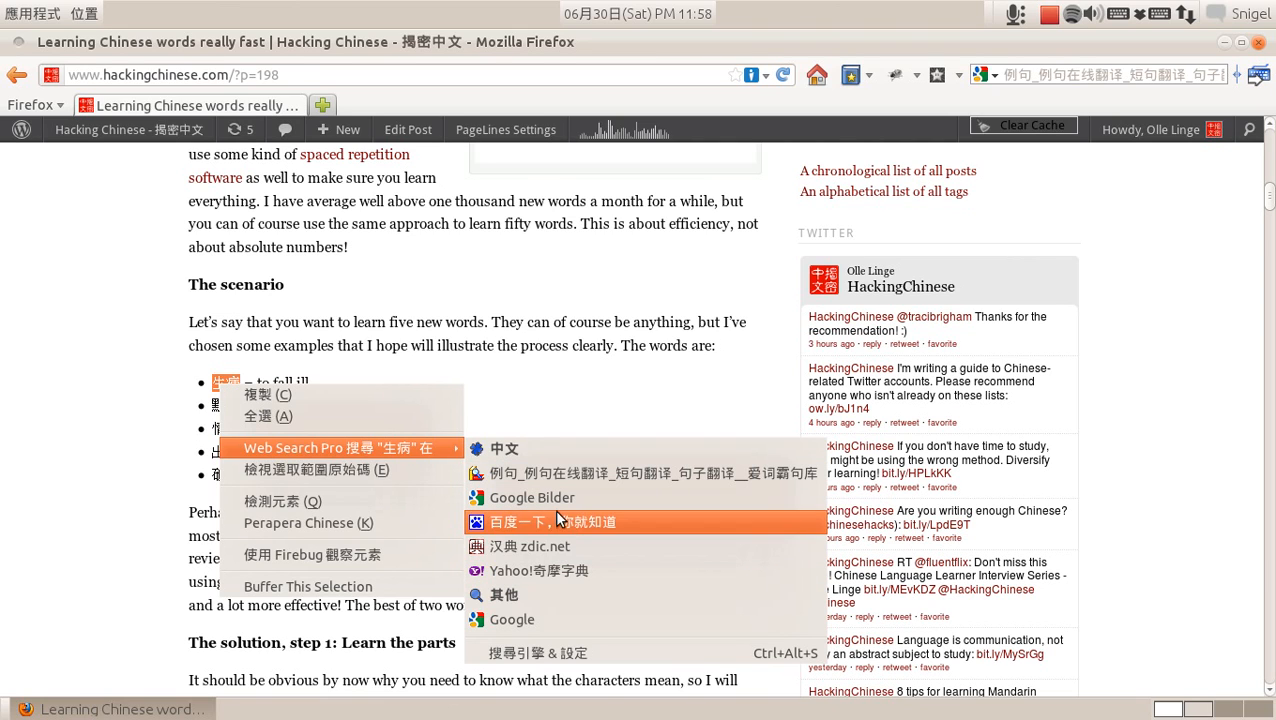
pyautogui.click(552, 521)
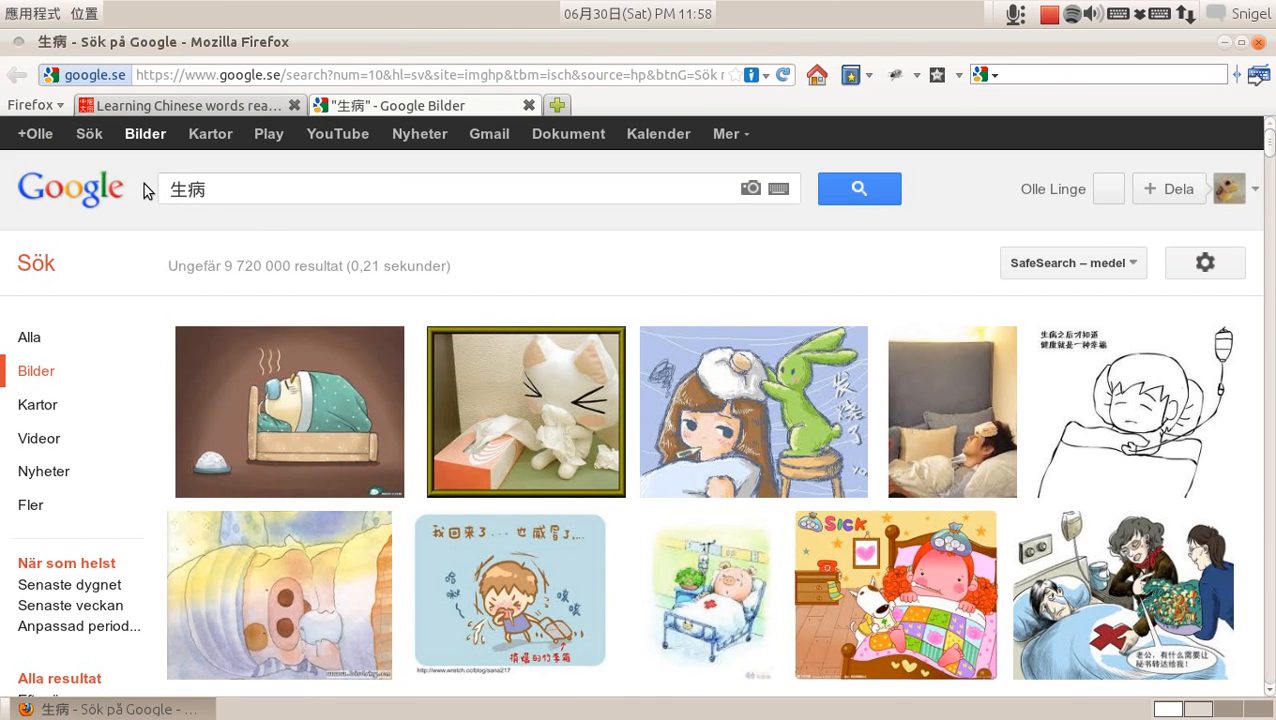
pyautogui.moveTo(620, 122)
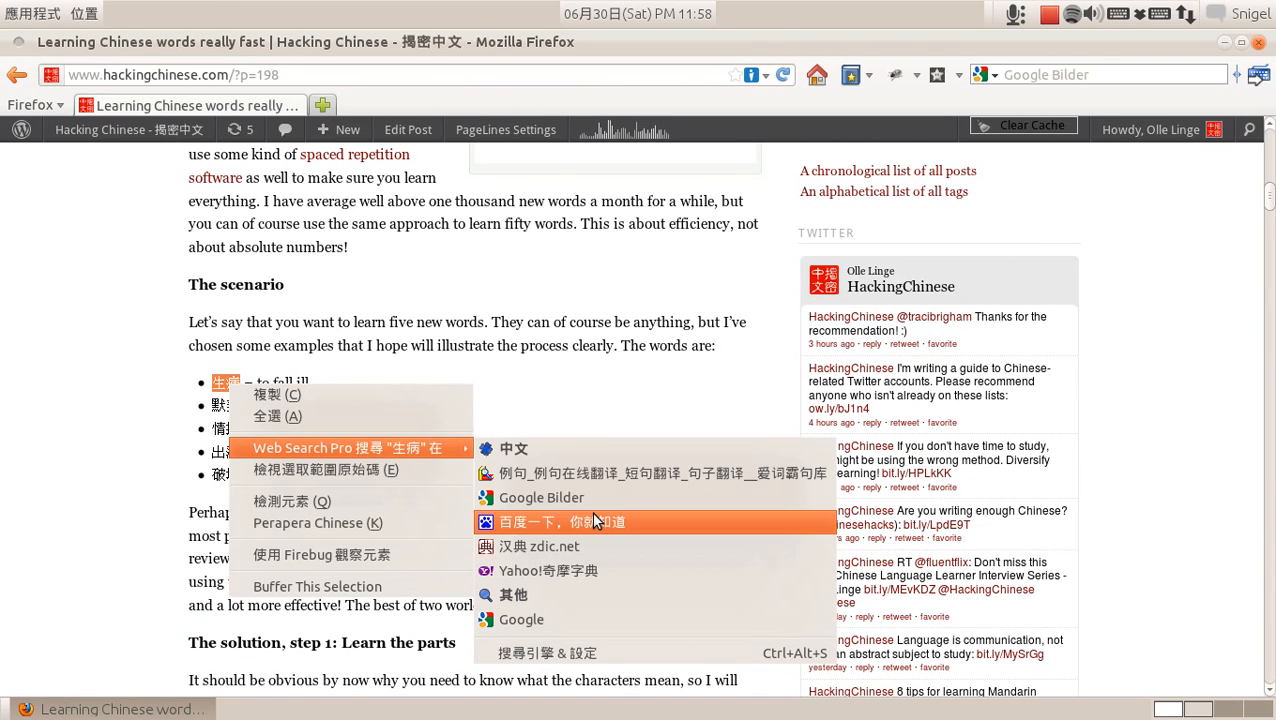
pyautogui.moveTo(668, 505)
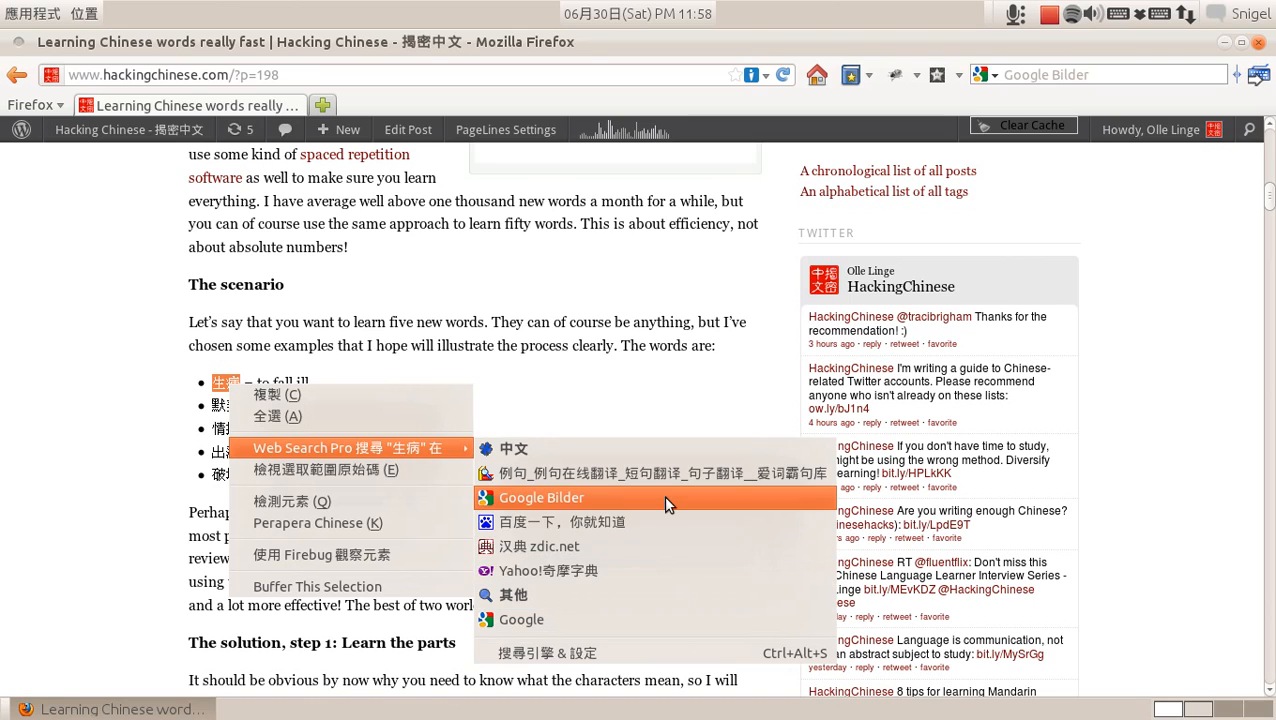
pyautogui.moveTo(660, 458)
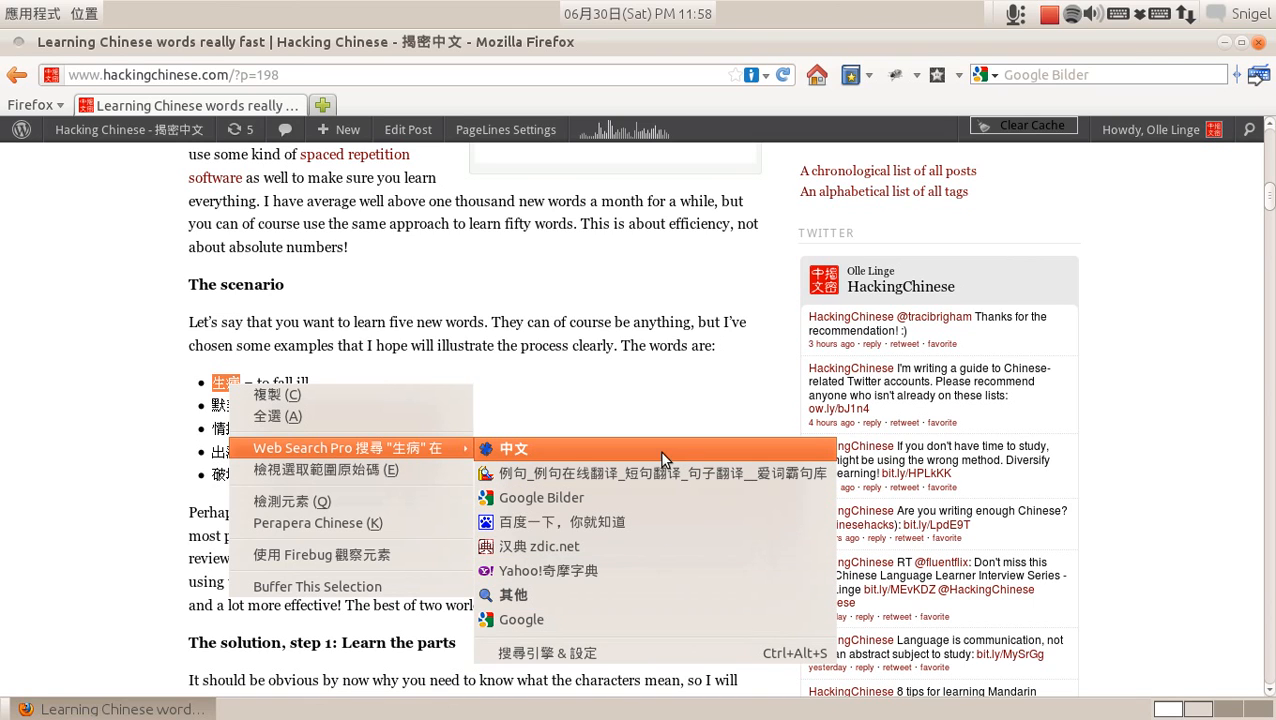
pyautogui.moveTo(528, 462)
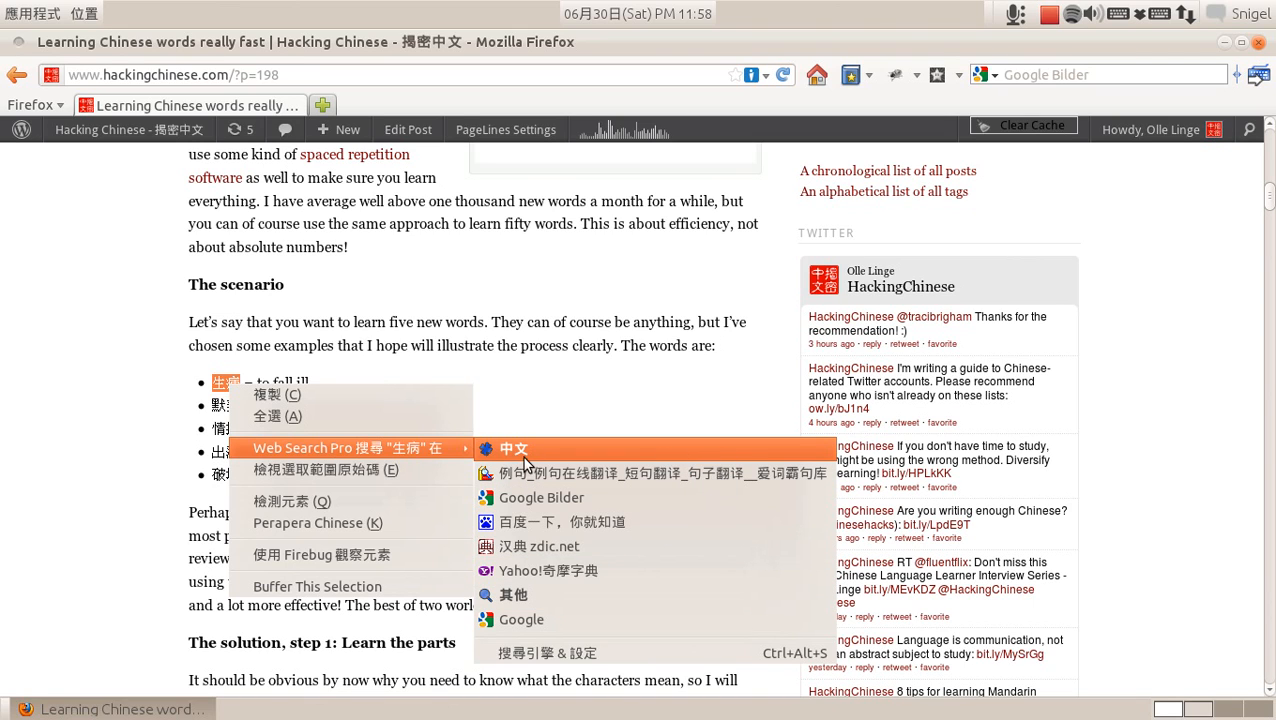
pyautogui.moveTo(535, 473)
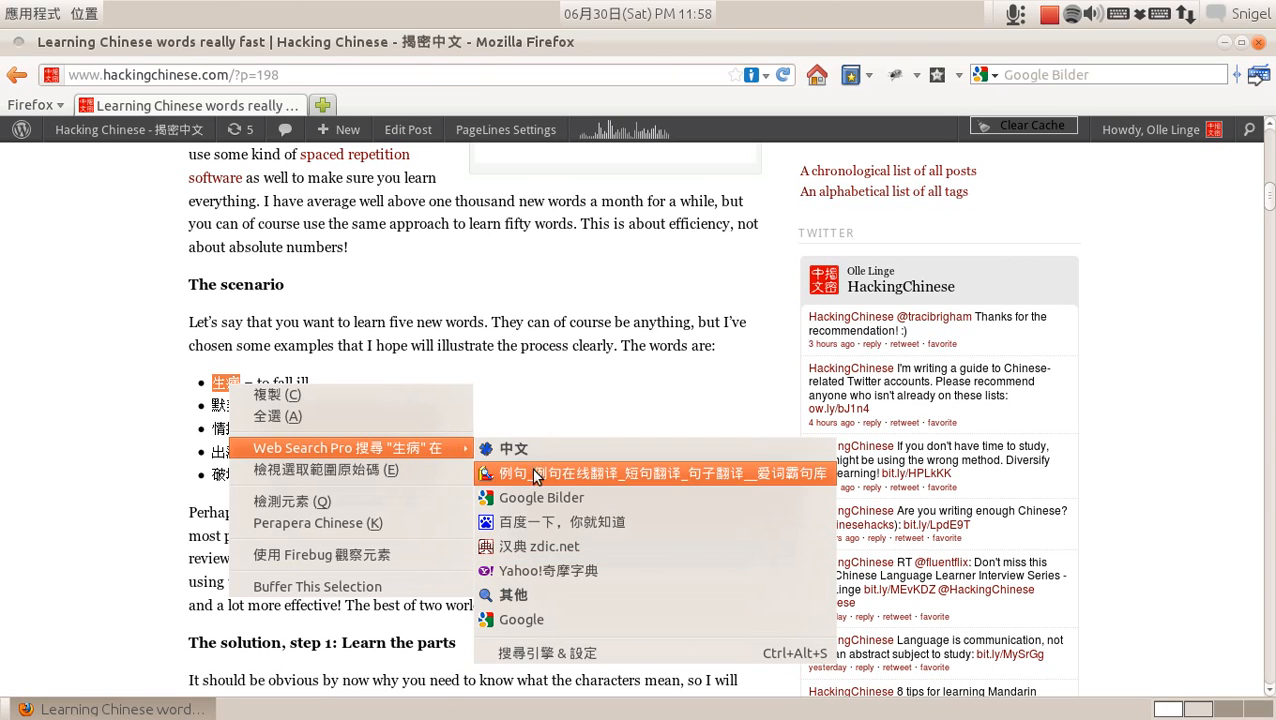
pyautogui.moveTo(528, 474)
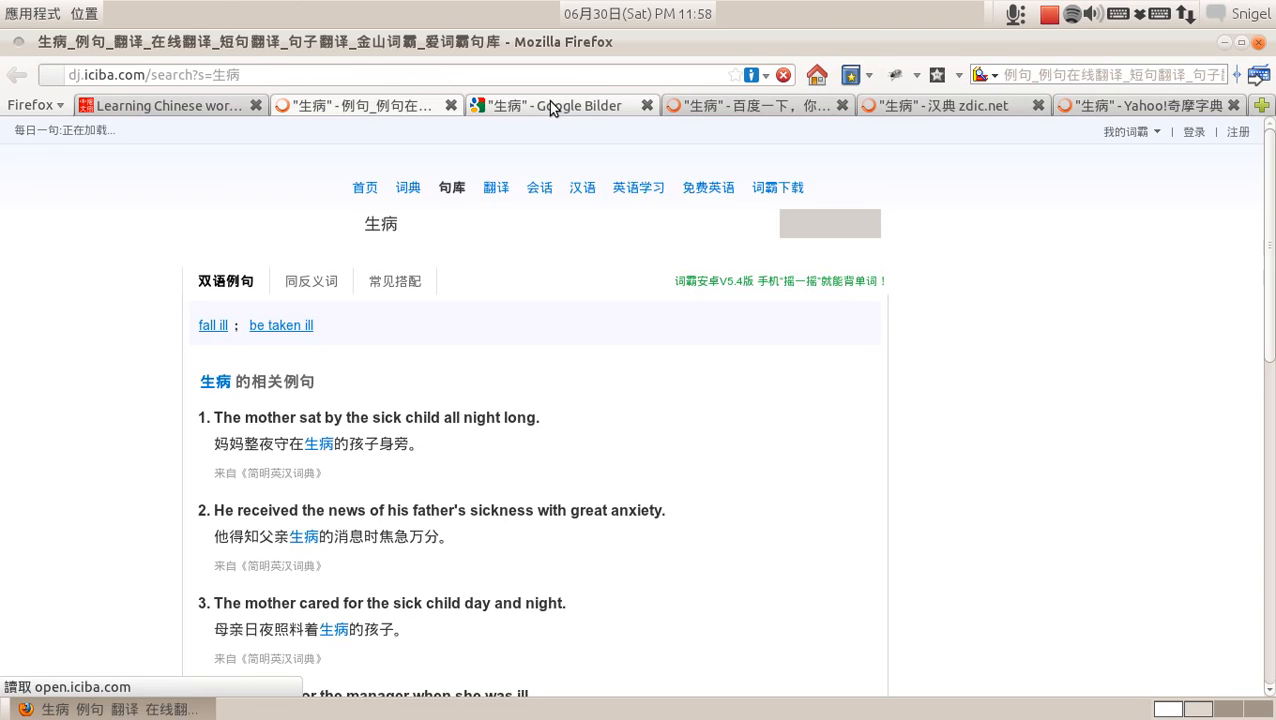
# Browse the Yahoo dictionary result tab and another 中文 result tab for 生病
pyautogui.click(1148, 105)
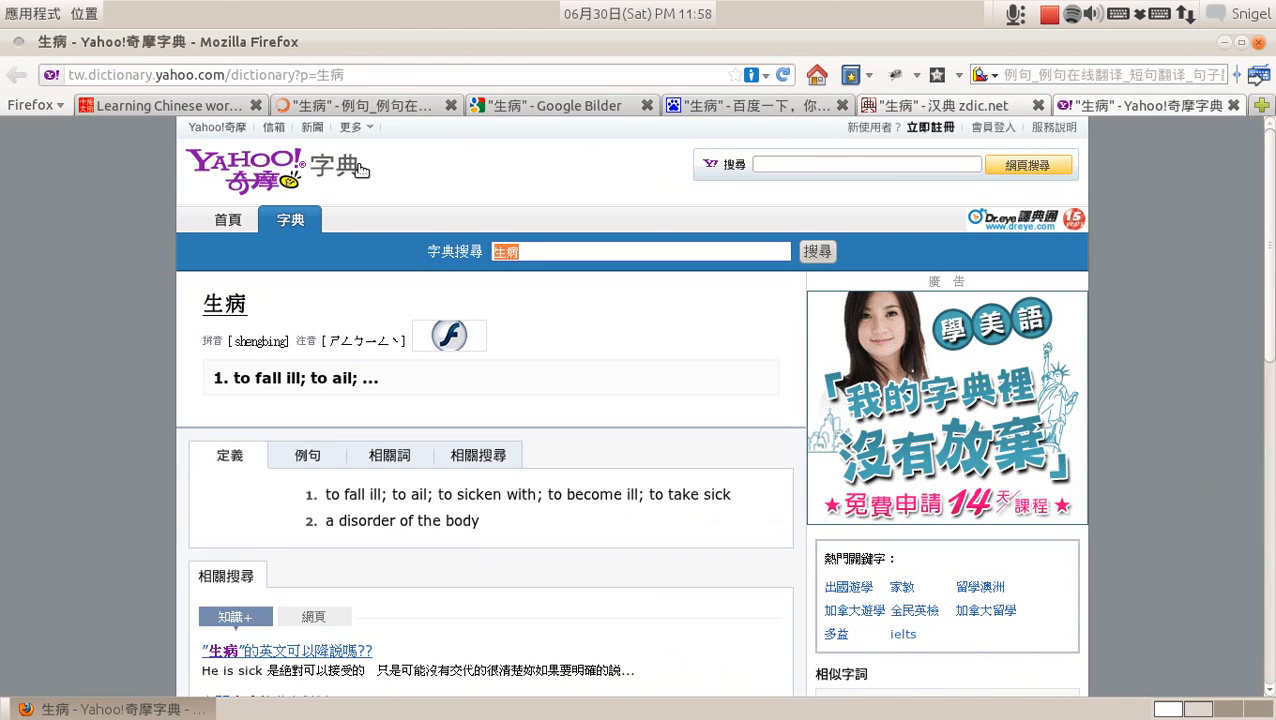
pyautogui.click(646, 105)
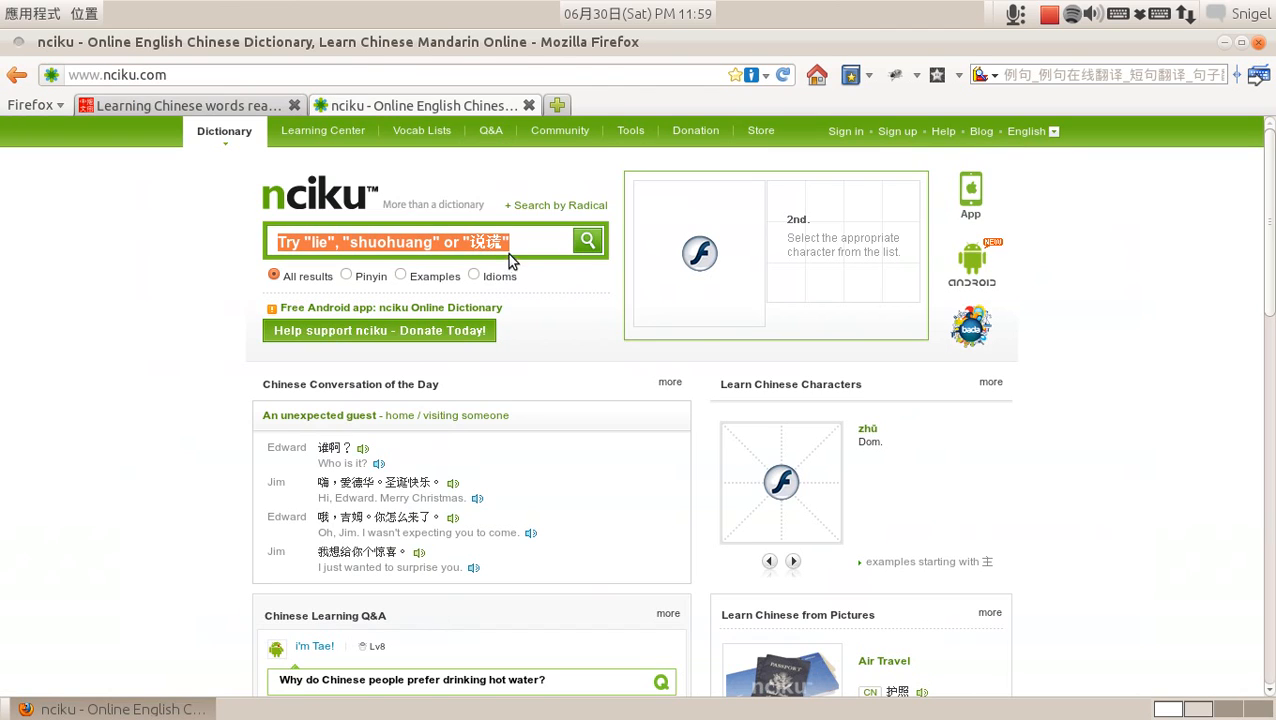
# Check nciku's search box for a '推薦給 Web Search Pro...' option, then close the nciku tab
pyautogui.click(420, 241)
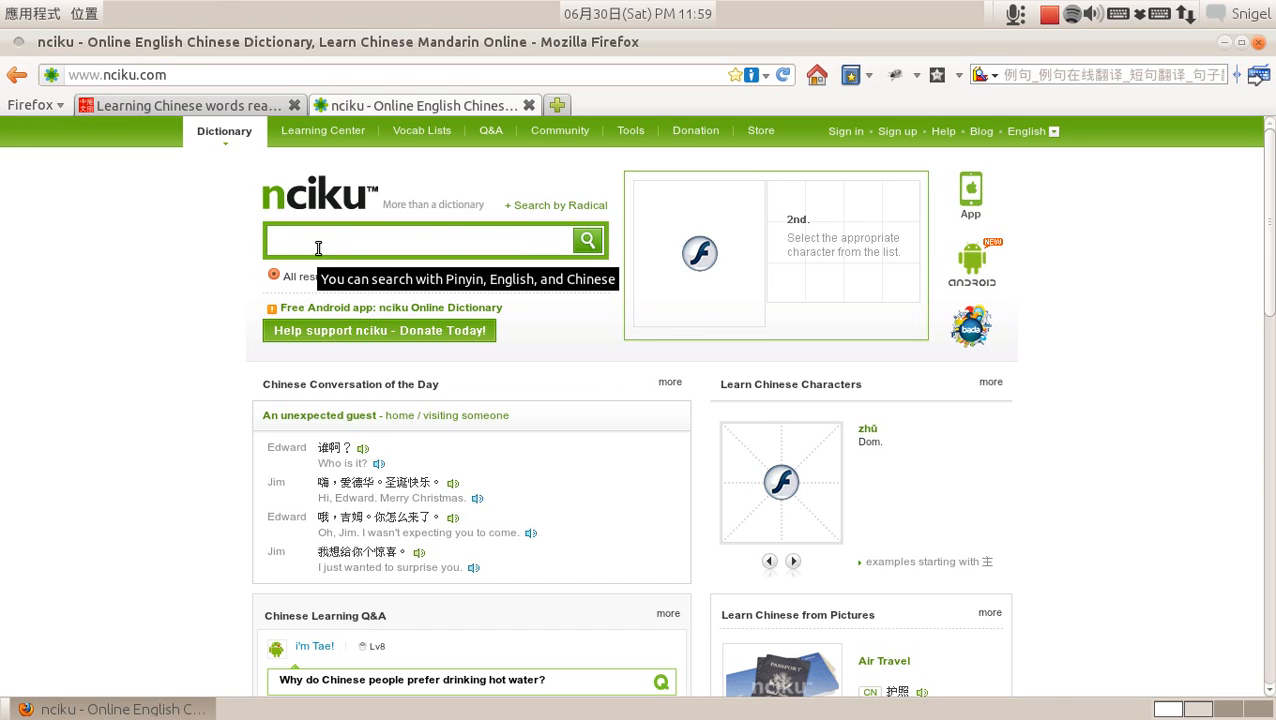
pyautogui.click(420, 241)
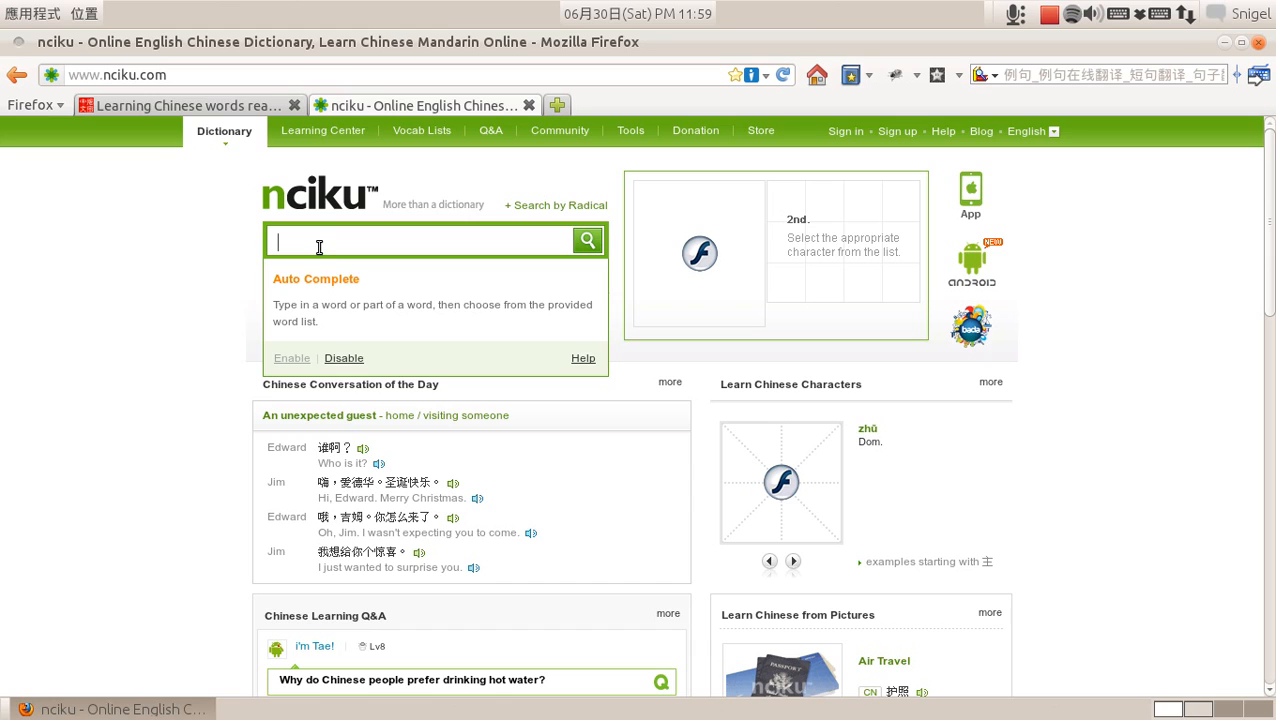
pyautogui.moveTo(439, 231)
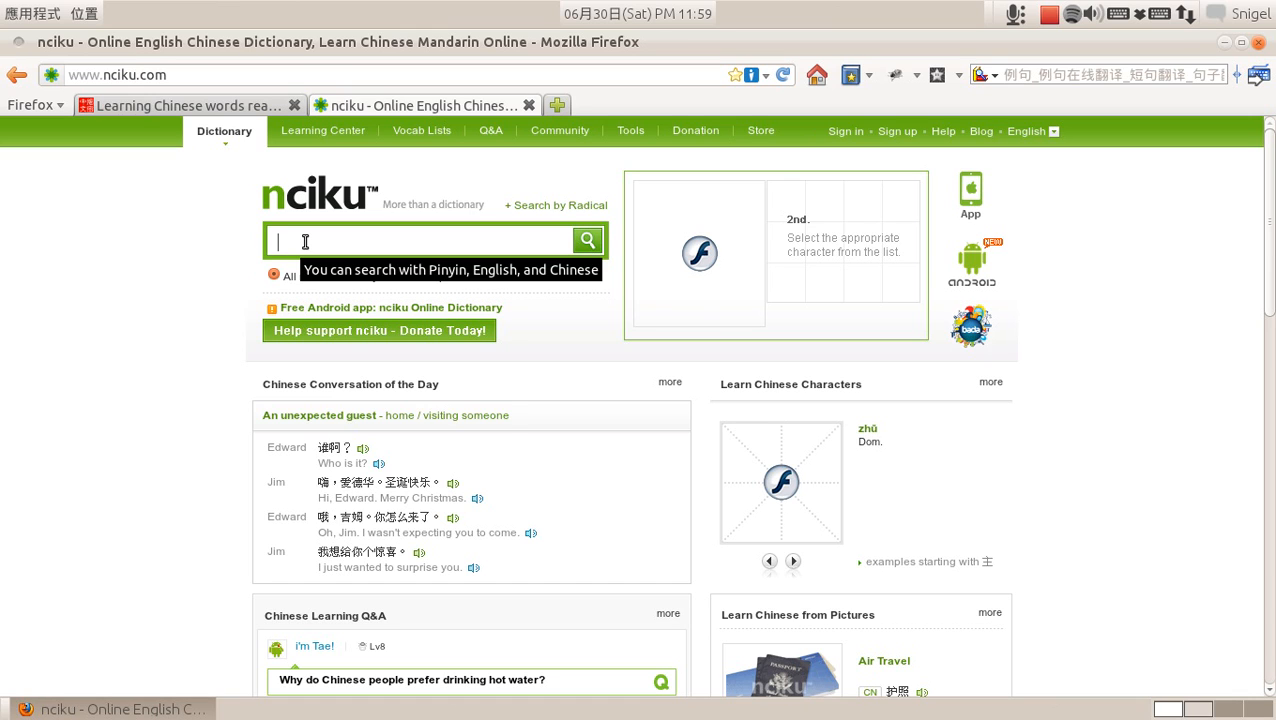
pyautogui.click(430, 240)
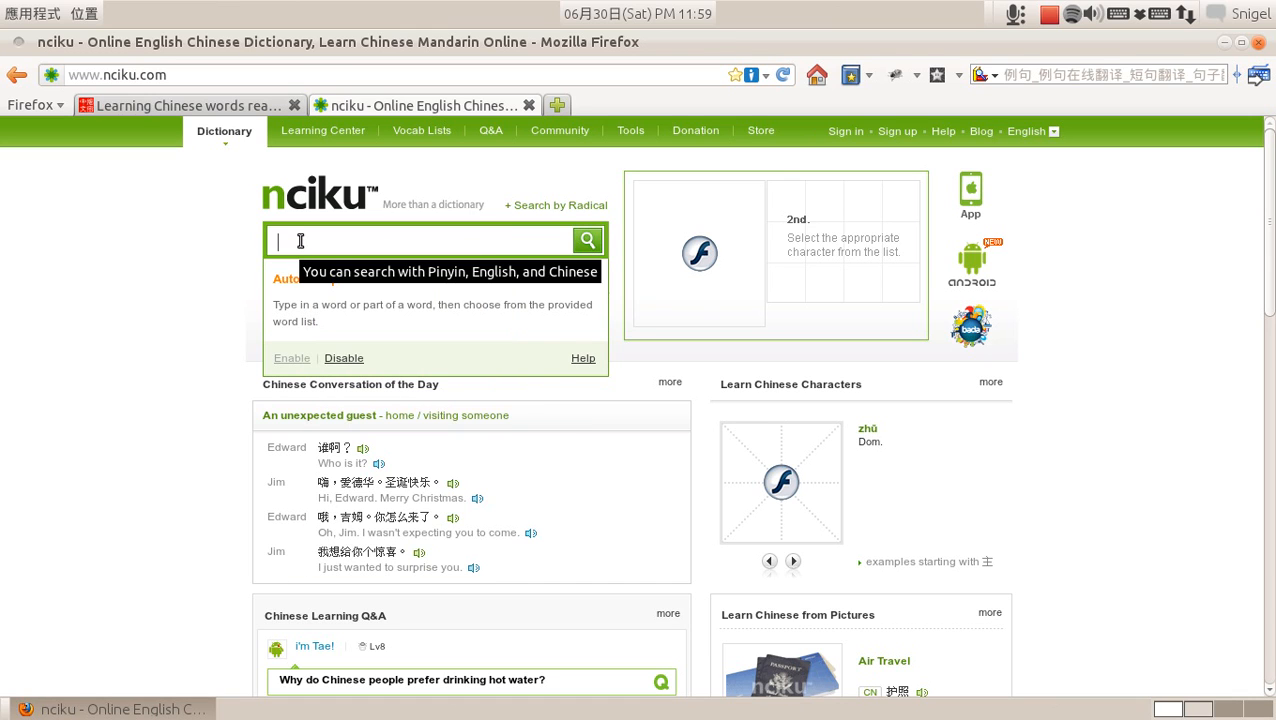
pyautogui.rightClick(300, 242)
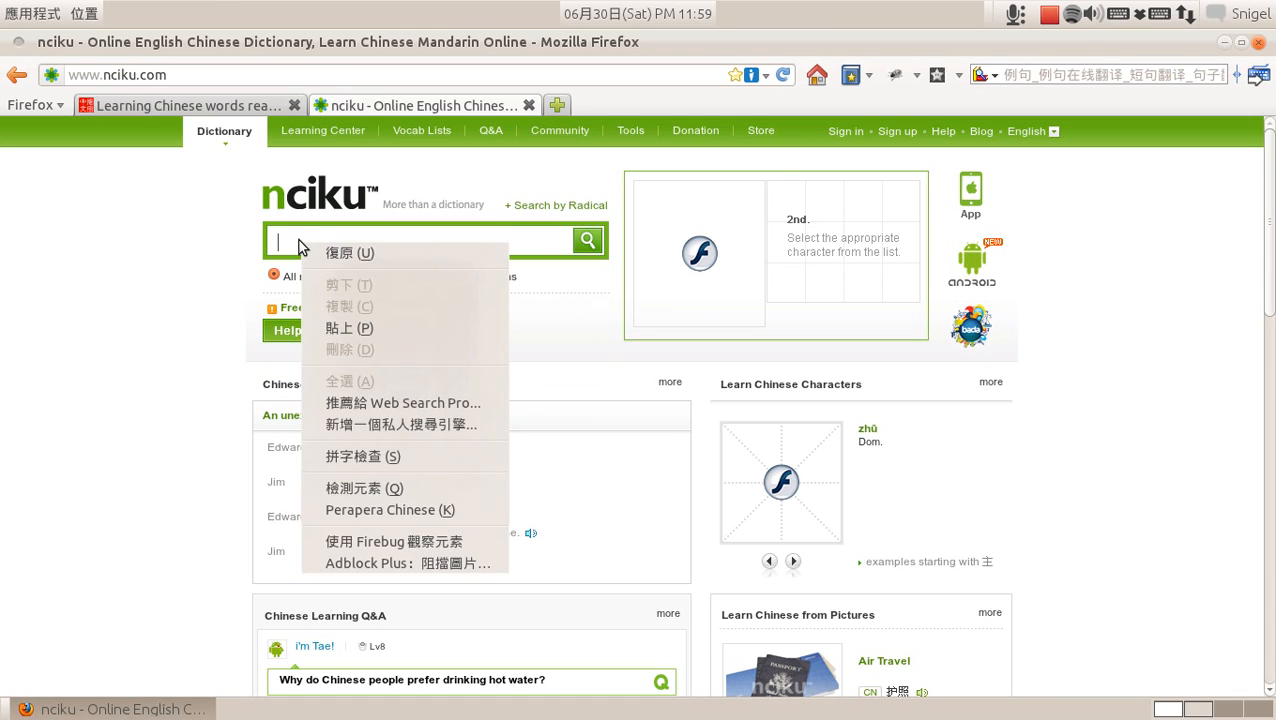
pyautogui.moveTo(283, 243)
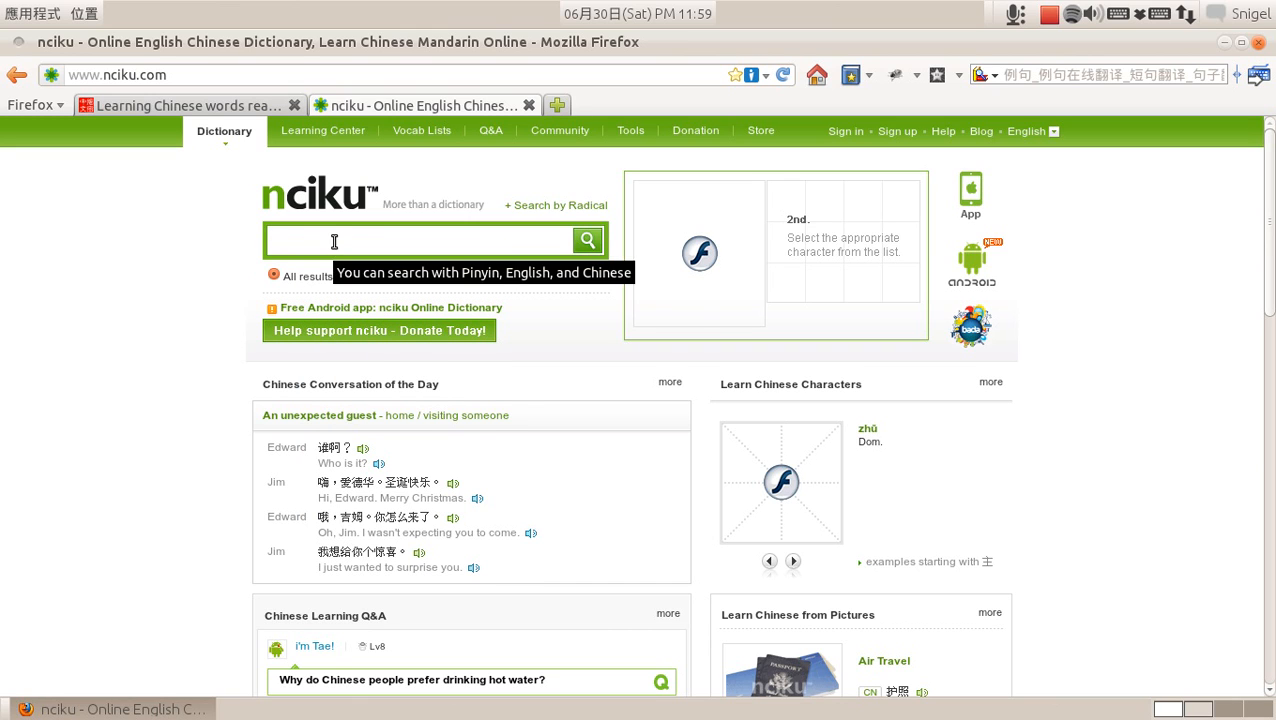
pyautogui.moveTo(530, 105)
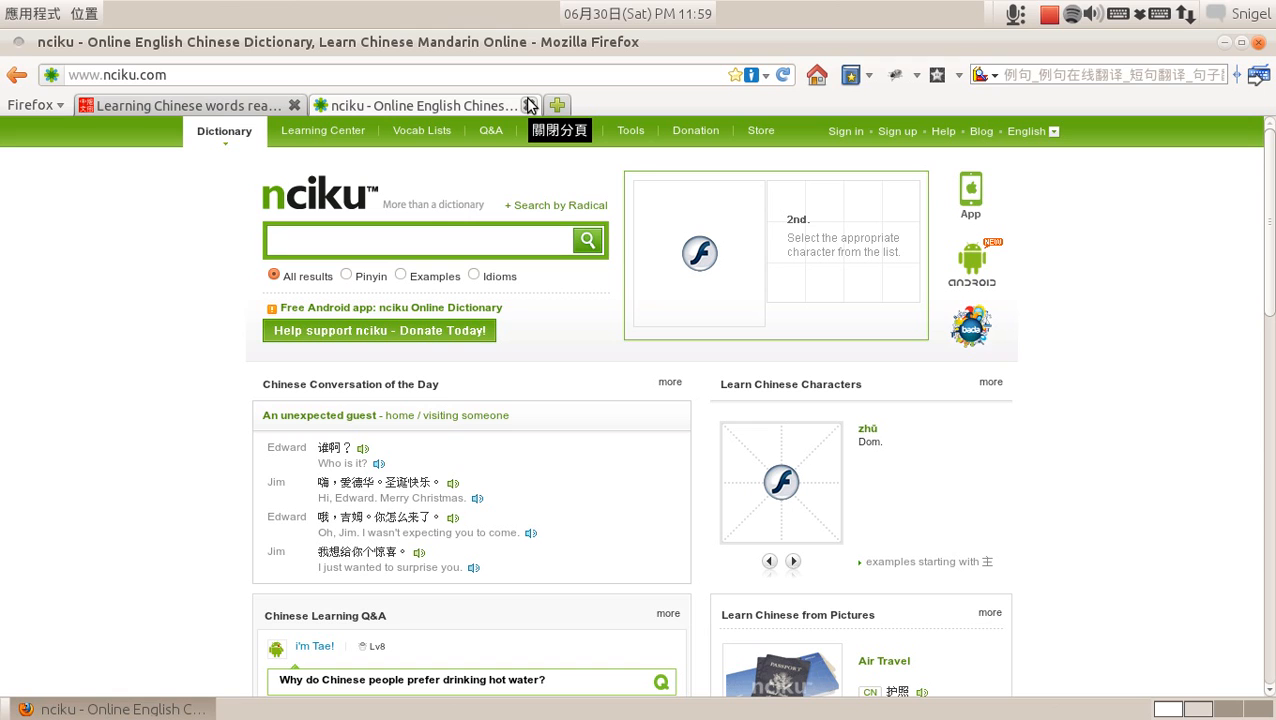
pyautogui.click(420, 241)
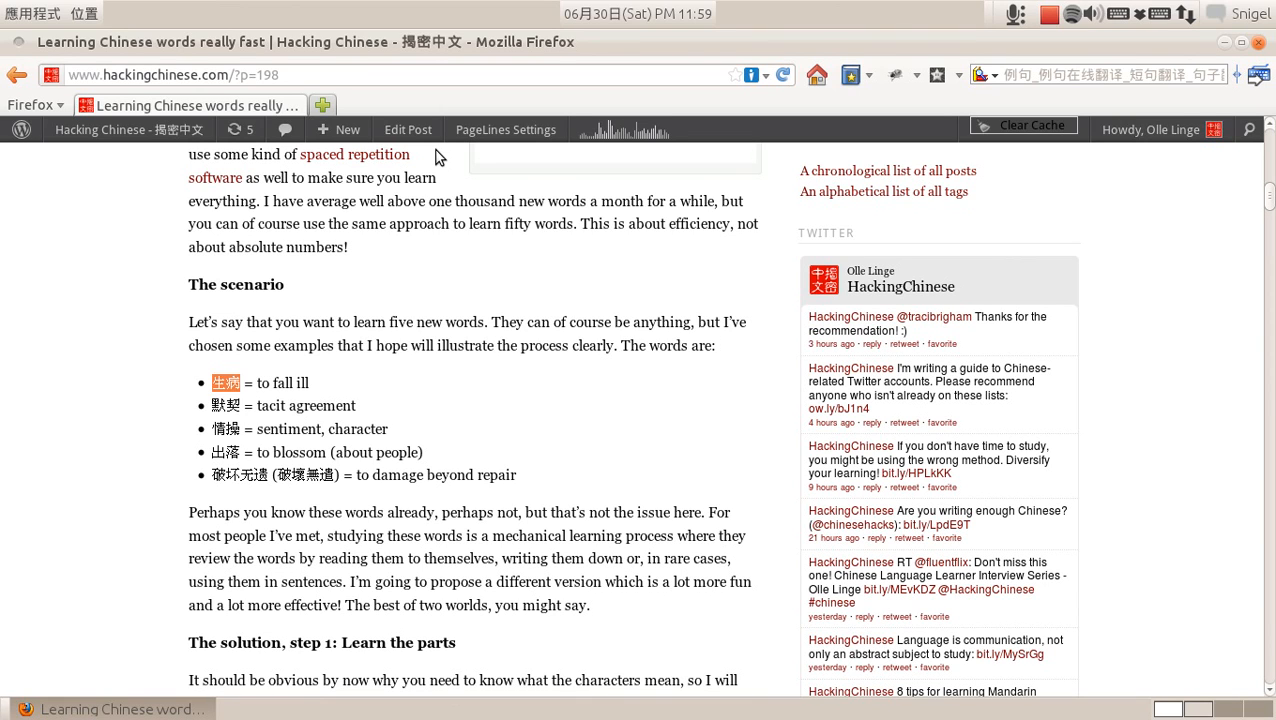
pyautogui.moveTo(447, 196)
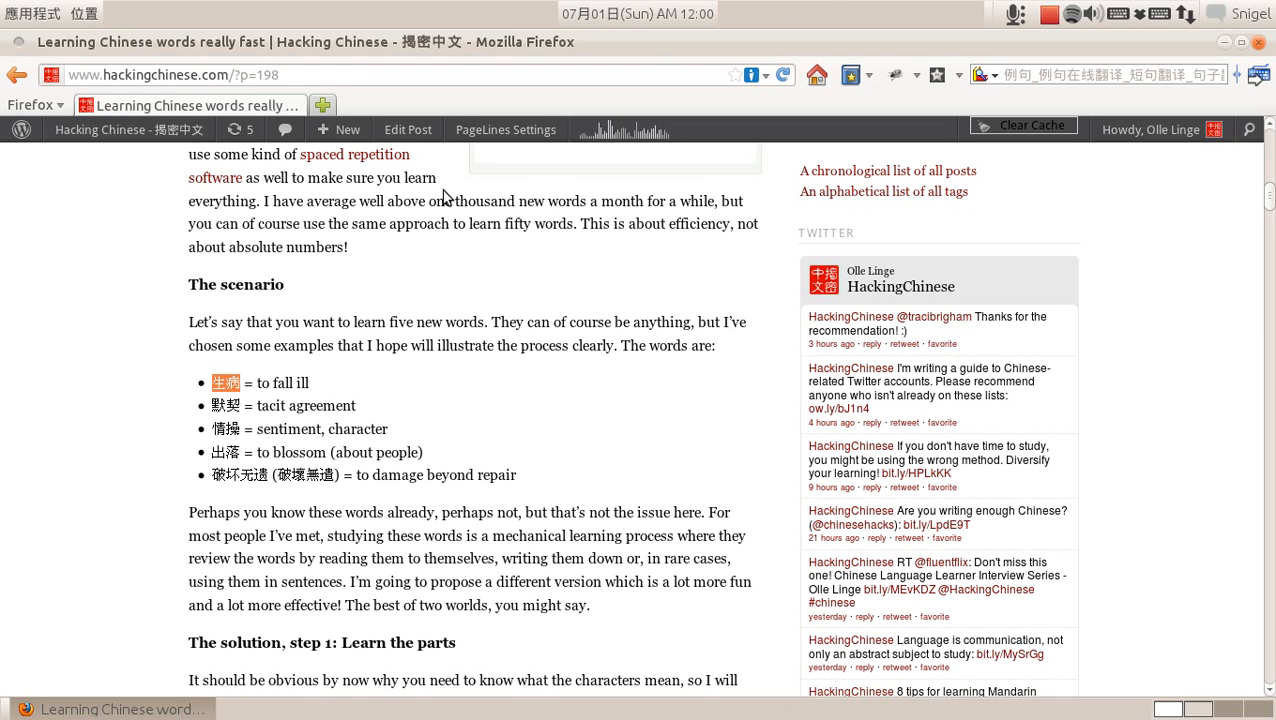
pyautogui.moveTo(893, 125)
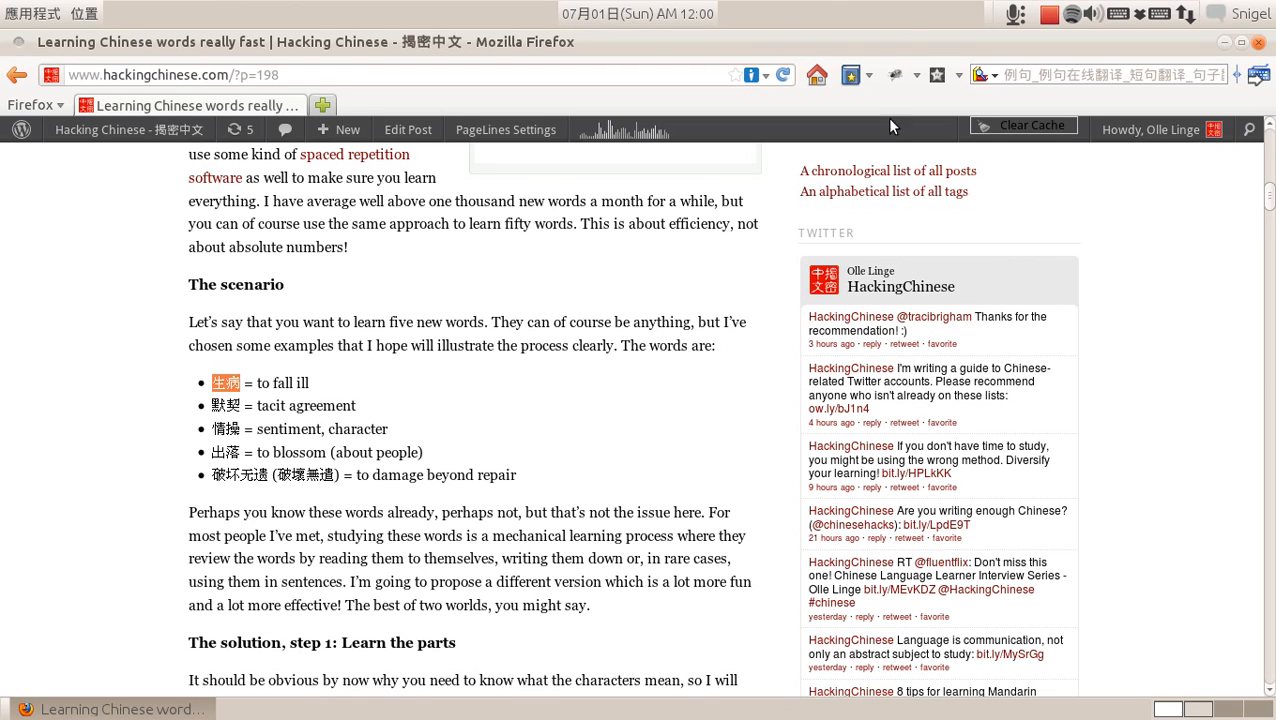